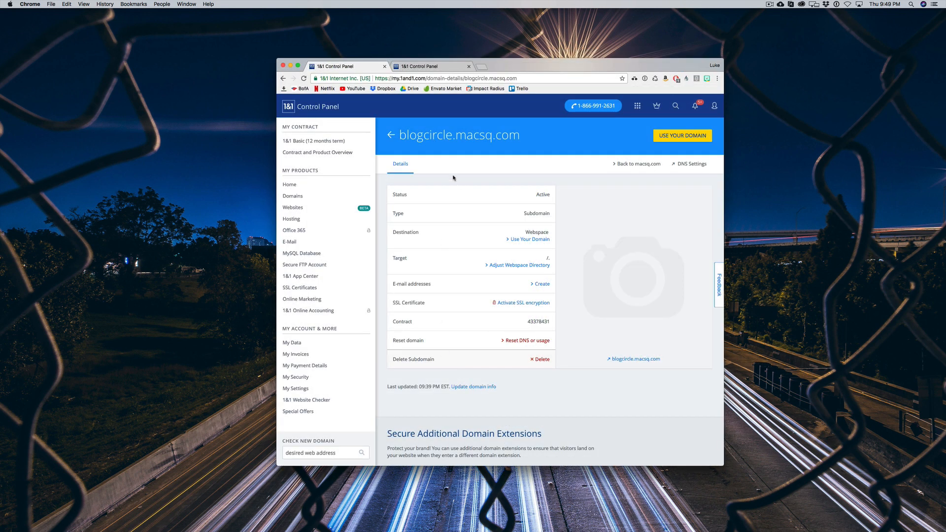
{"action": "mouse_move", "coordinate": [445, 159]}
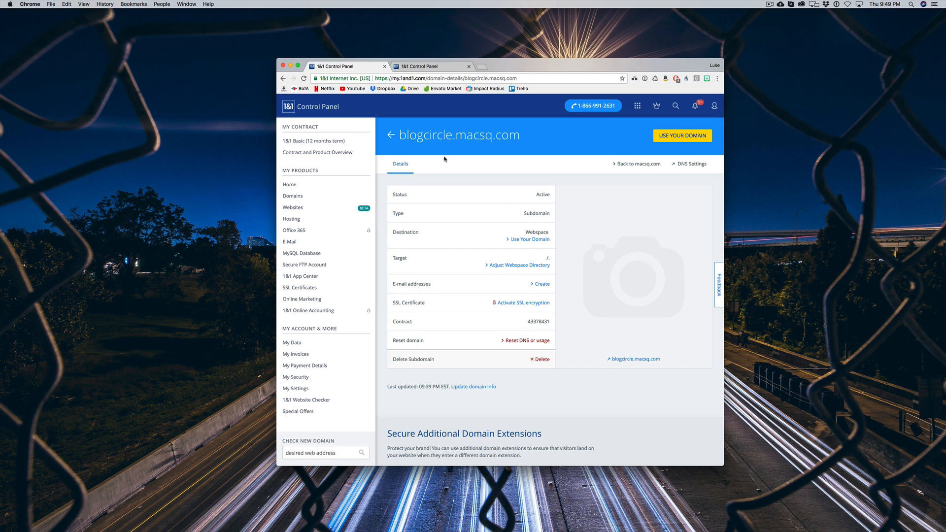
{"action": "mouse_move", "coordinate": [453, 239]}
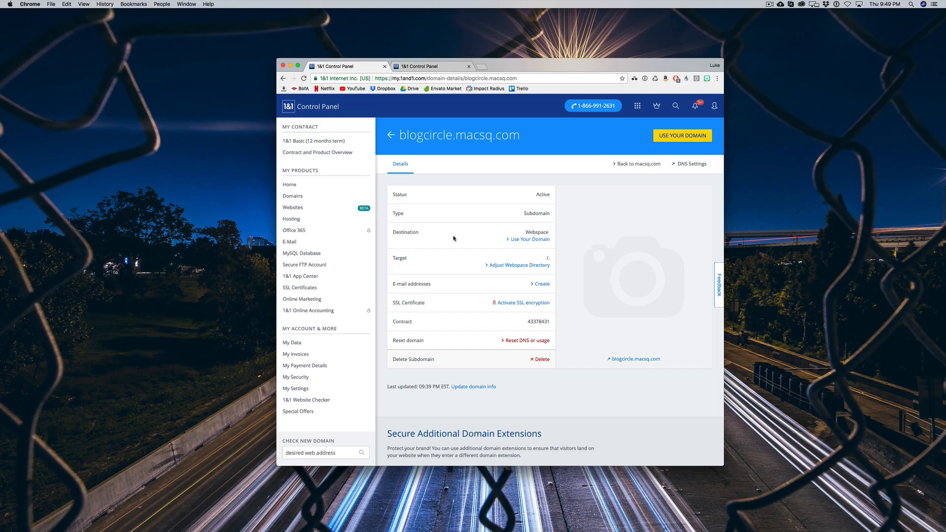
{"action": "mouse_move", "coordinate": [522, 272]}
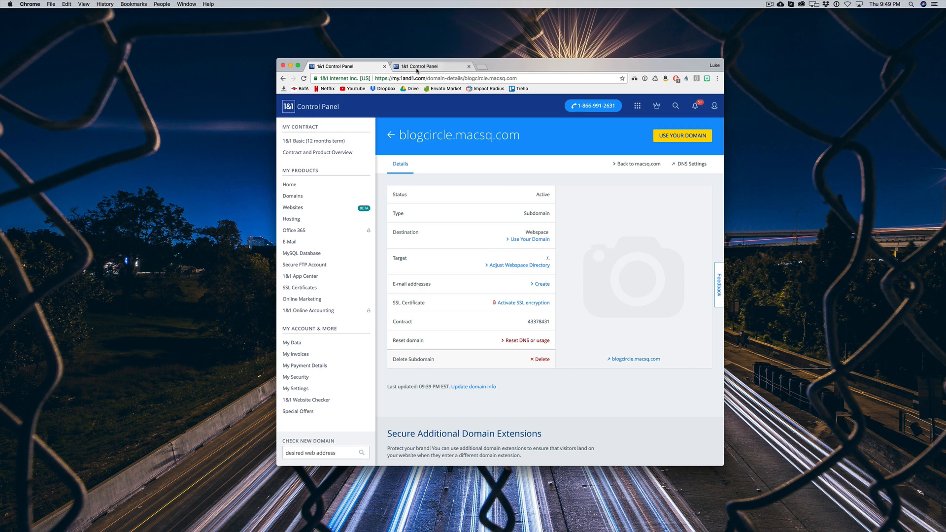
Step: Start a new MySQL database with description 'blog circle' and a password
{"action": "left_click", "coordinate": [302, 253]}
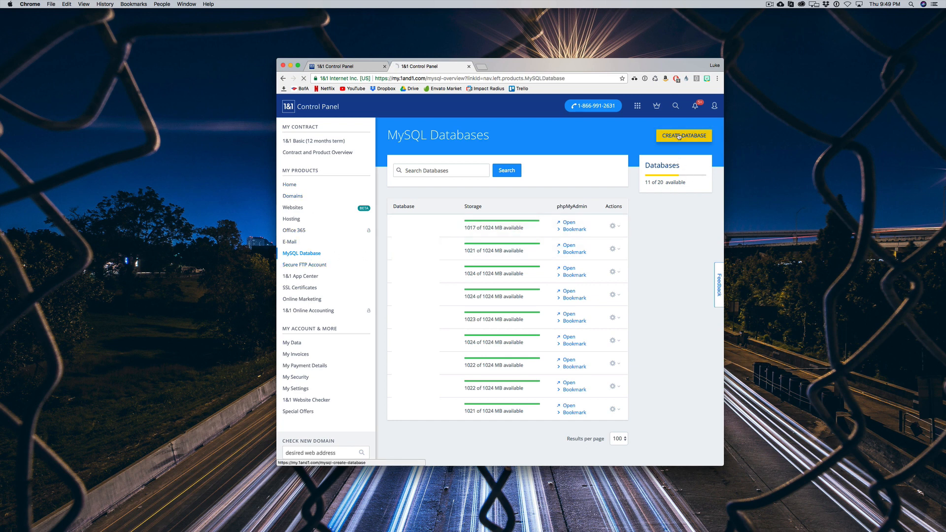
{"action": "left_click", "coordinate": [683, 135]}
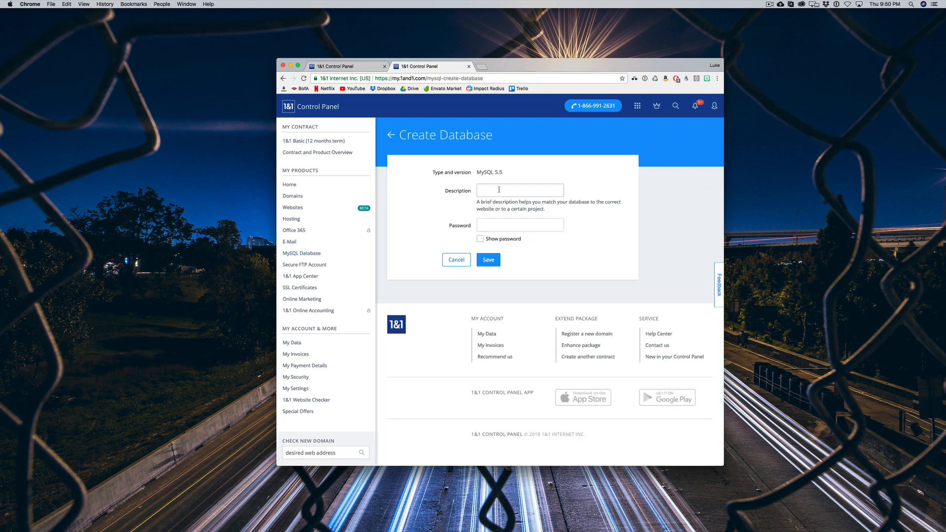
{"action": "left_click", "coordinate": [520, 190]}
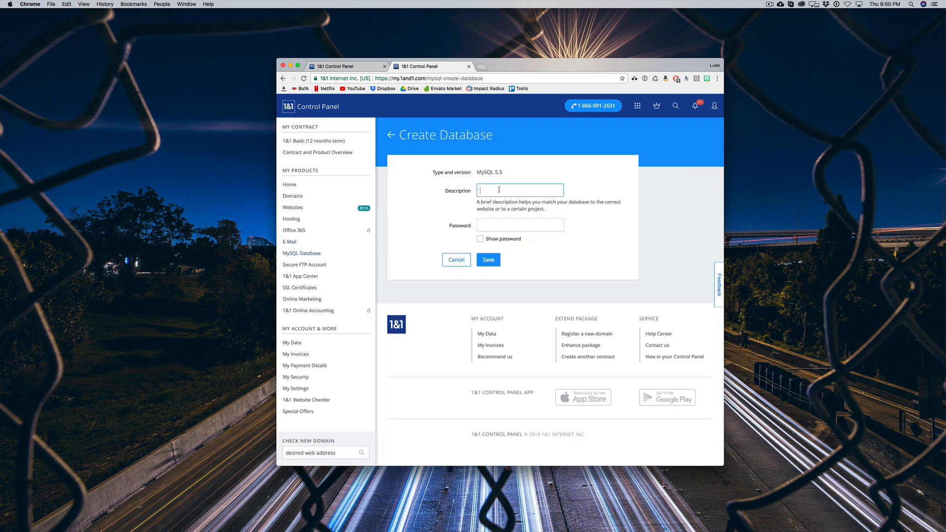
{"action": "type", "text": "blog c"}
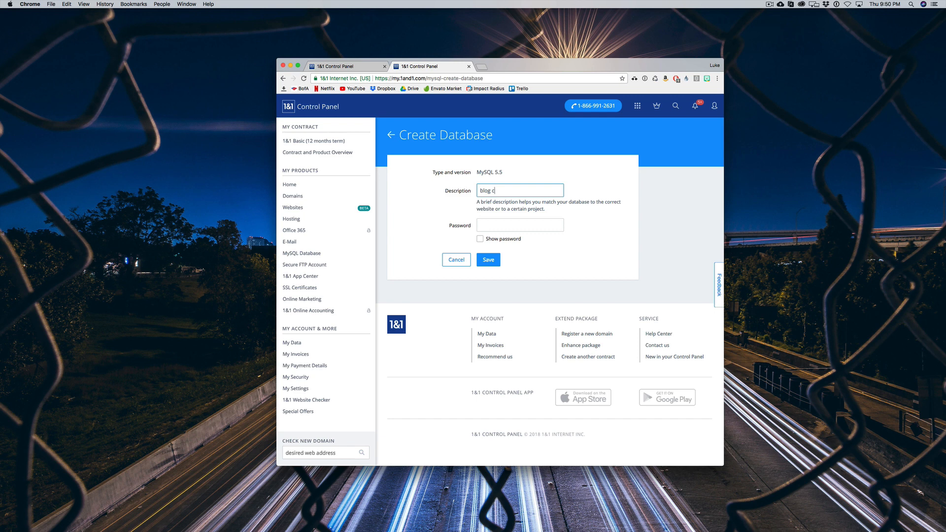
{"action": "type", "text": "ircle"}
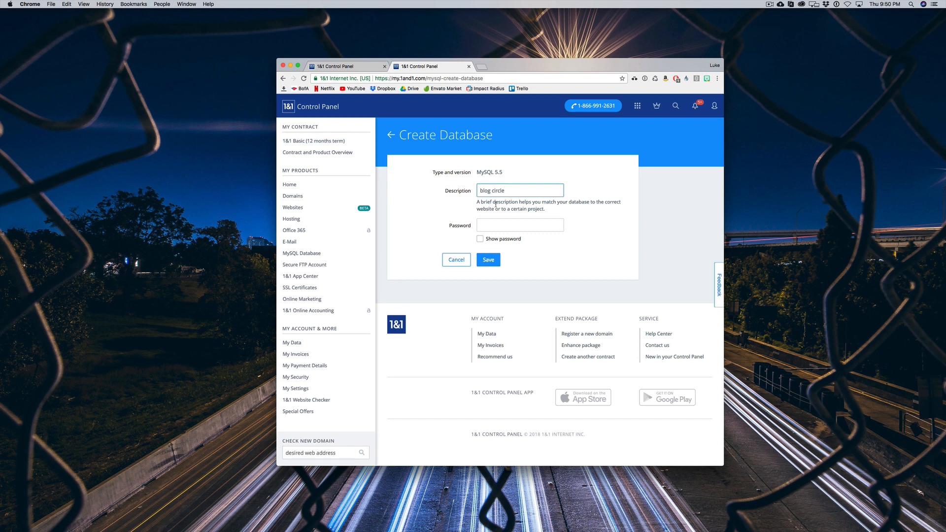
{"action": "left_click", "coordinate": [519, 224]}
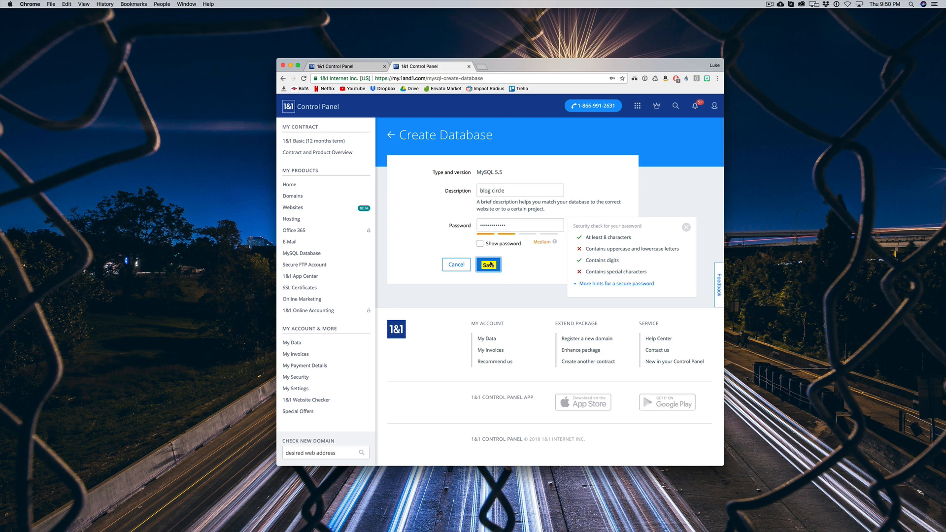
Step: Save the new blog circle database so its setup begins
{"action": "left_click", "coordinate": [488, 264]}
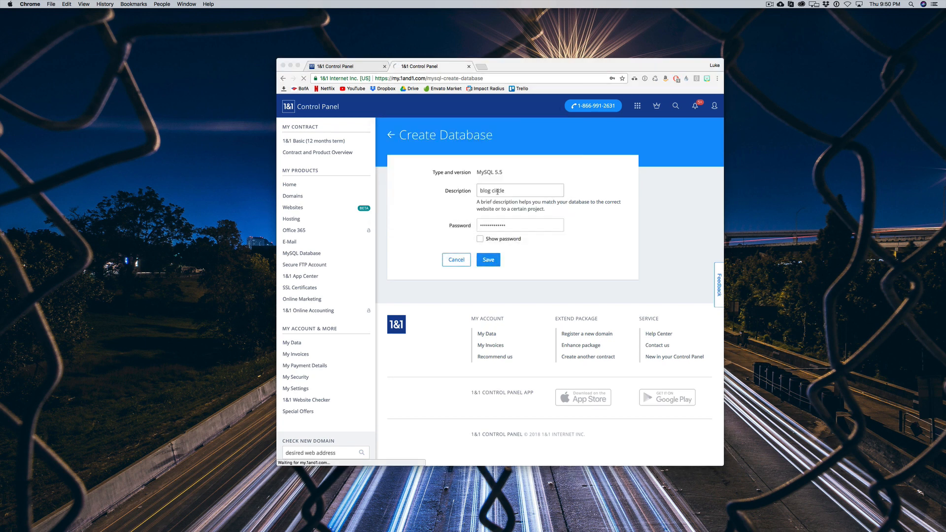
{"action": "left_click", "coordinate": [488, 260]}
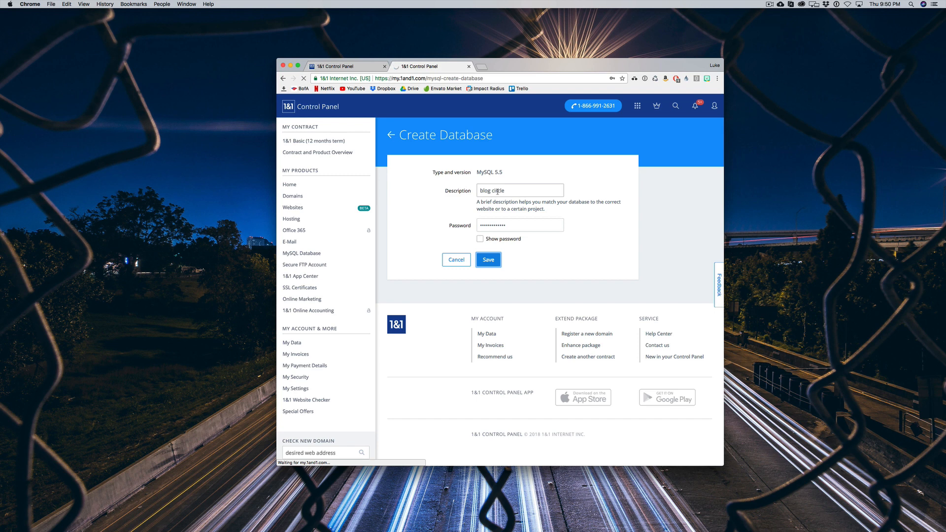
{"action": "left_click", "coordinate": [488, 259]}
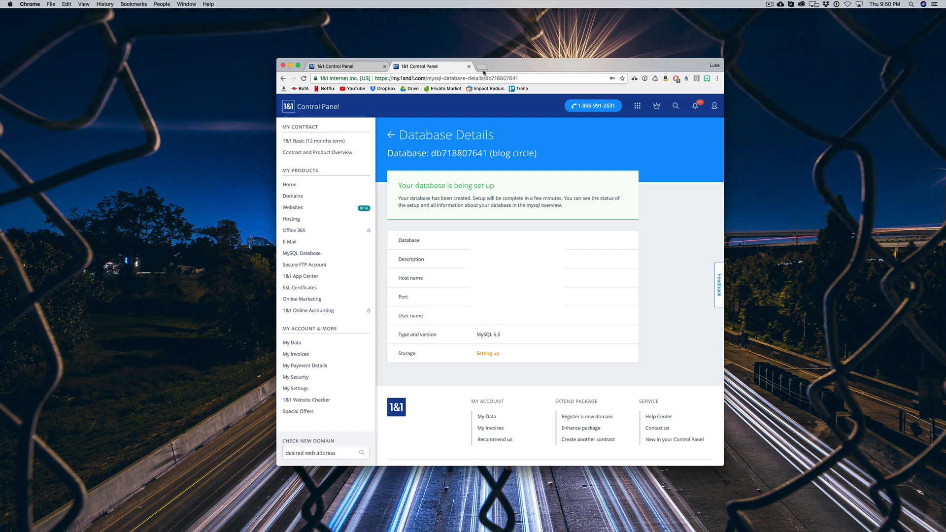
{"action": "type", "text": "expressionengine"}
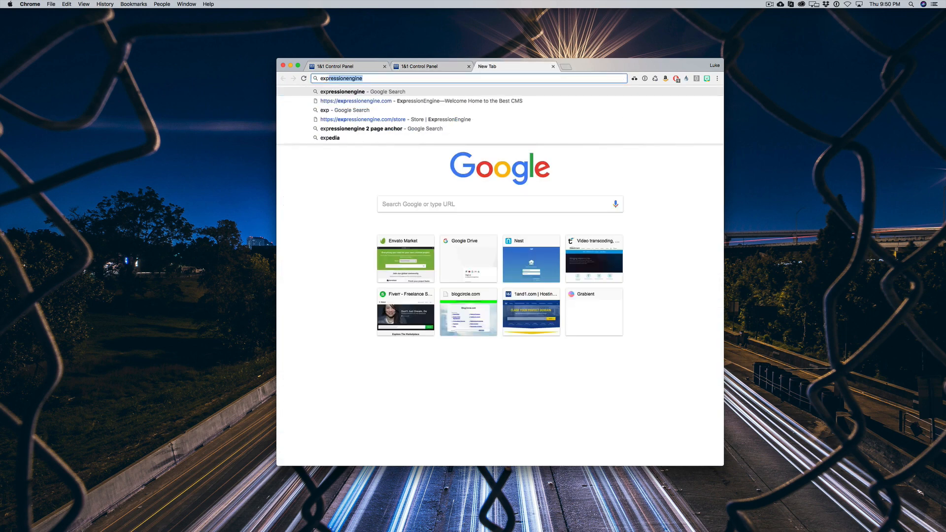
{"action": "left_click", "coordinate": [355, 101]}
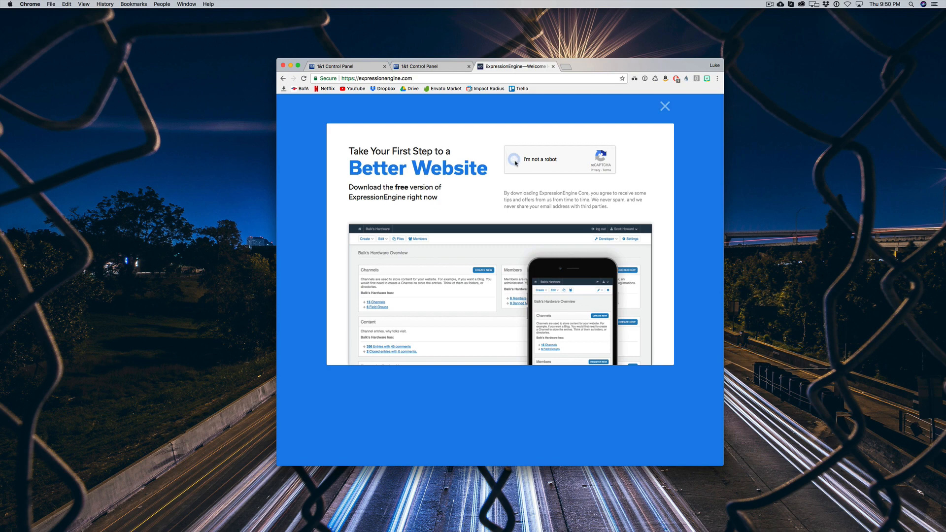
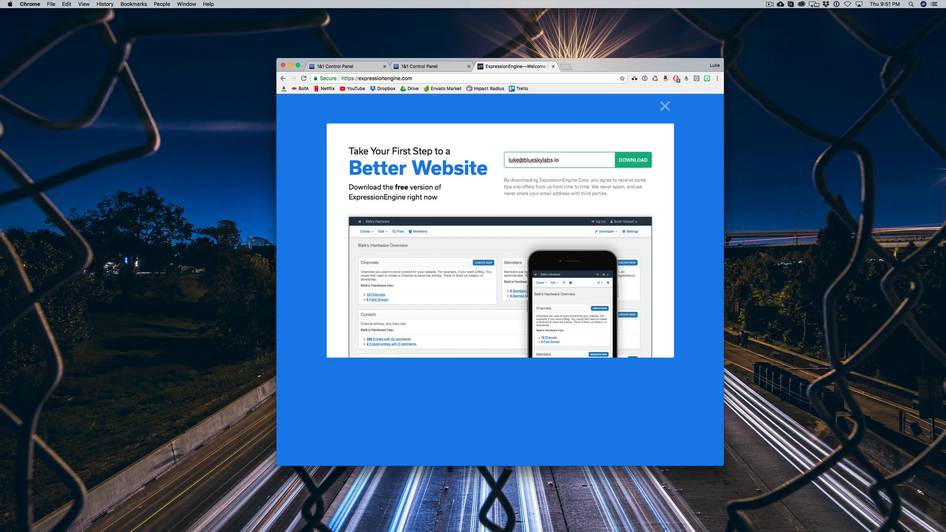
{"action": "left_click", "coordinate": [633, 160]}
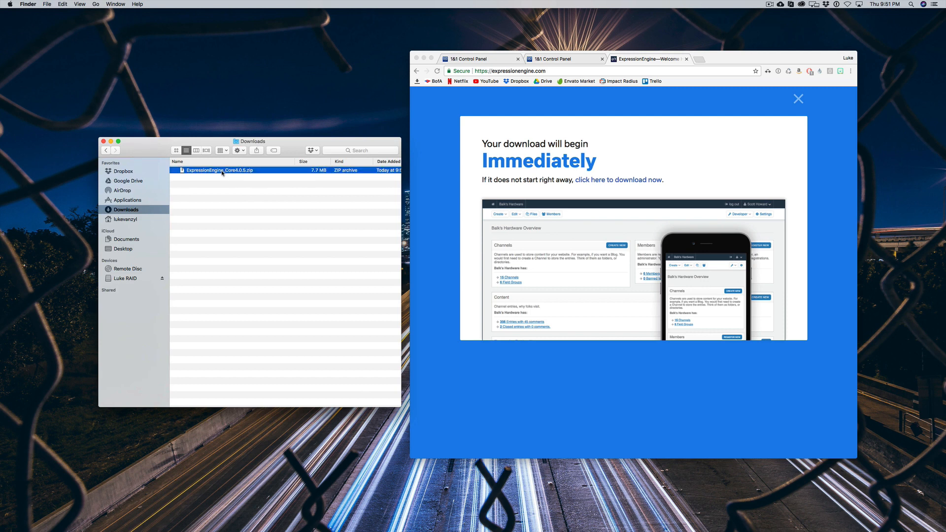
Step: Unzip ExpressionEngine_Core4.0.5.zip in Downloads into its own folder
{"action": "double_click", "coordinate": [217, 169]}
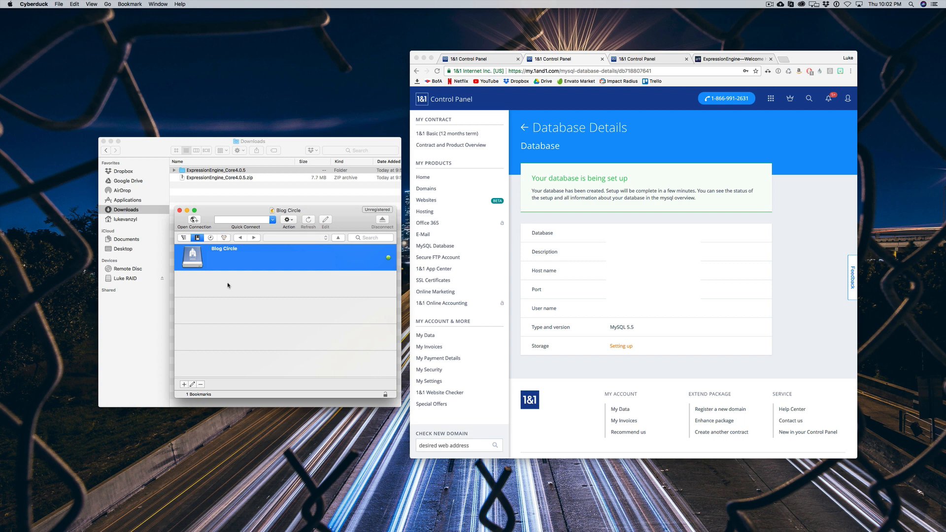
{"action": "mouse_move", "coordinate": [226, 276]}
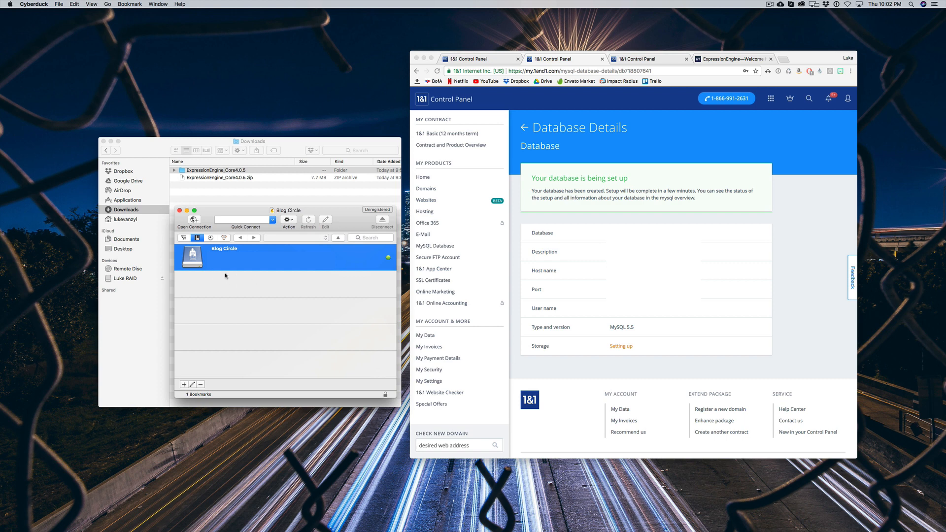
Step: Connect to the 1&1 web server over FTP using the Secure FTP Account details
{"action": "left_click", "coordinate": [194, 219]}
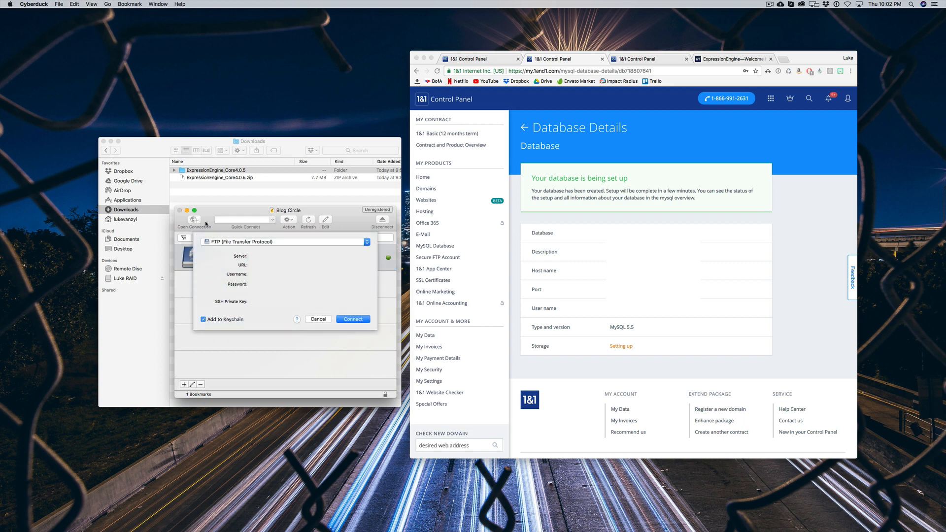
{"action": "left_click", "coordinate": [437, 258]}
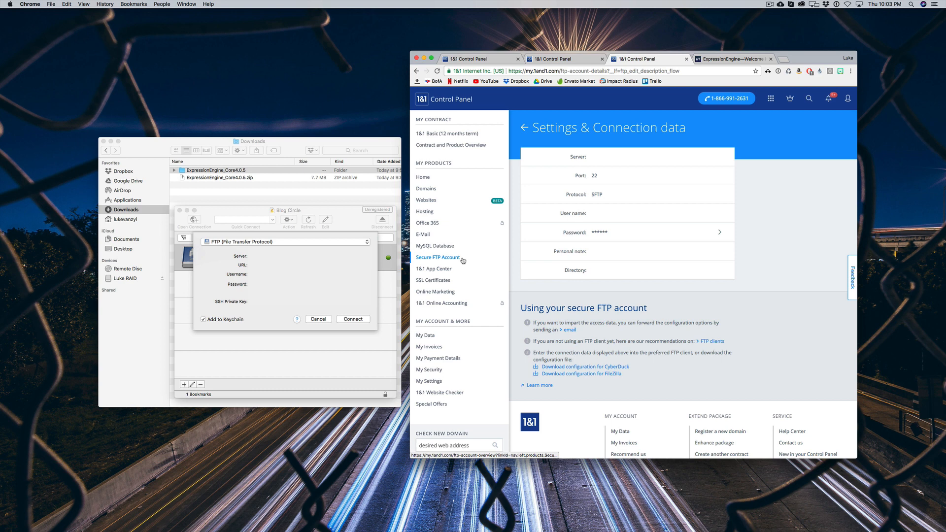
{"action": "mouse_move", "coordinate": [437, 257]}
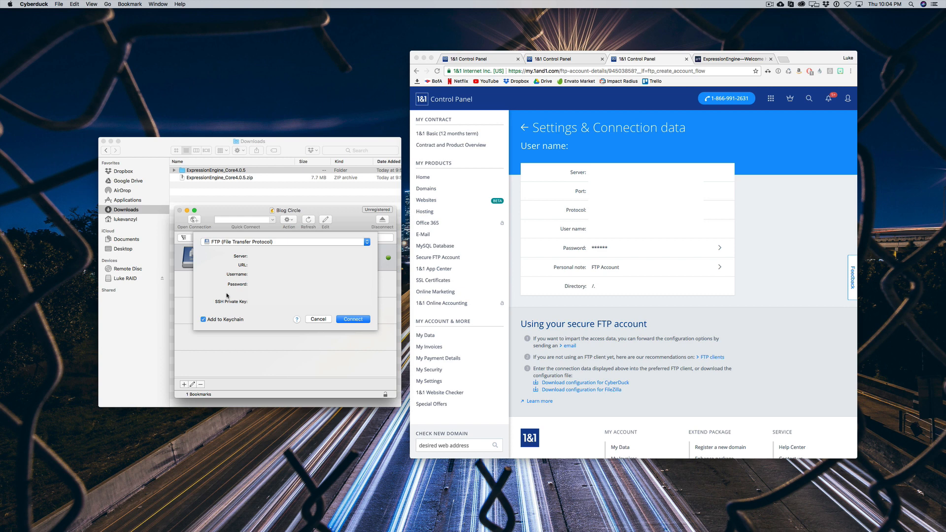
{"action": "left_click", "coordinate": [352, 319]}
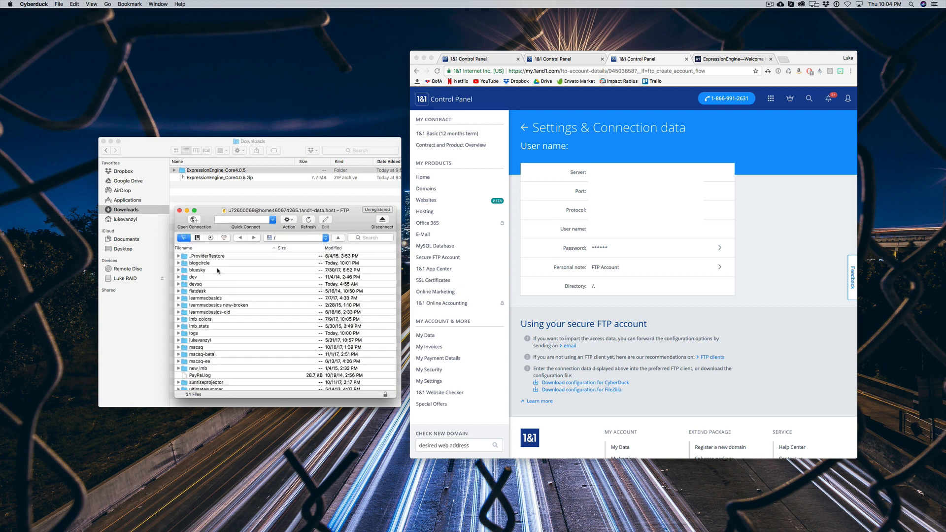
Step: Open the empty remote blogcircle folder and move the FTP window aside
{"action": "left_click", "coordinate": [204, 298]}
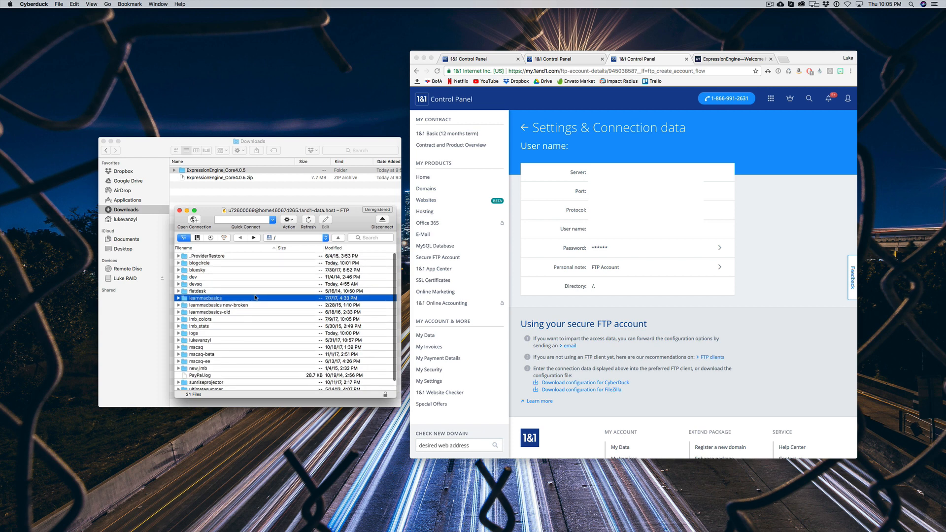
{"action": "scroll", "scroll_direction": "down", "scroll_amount": 3}
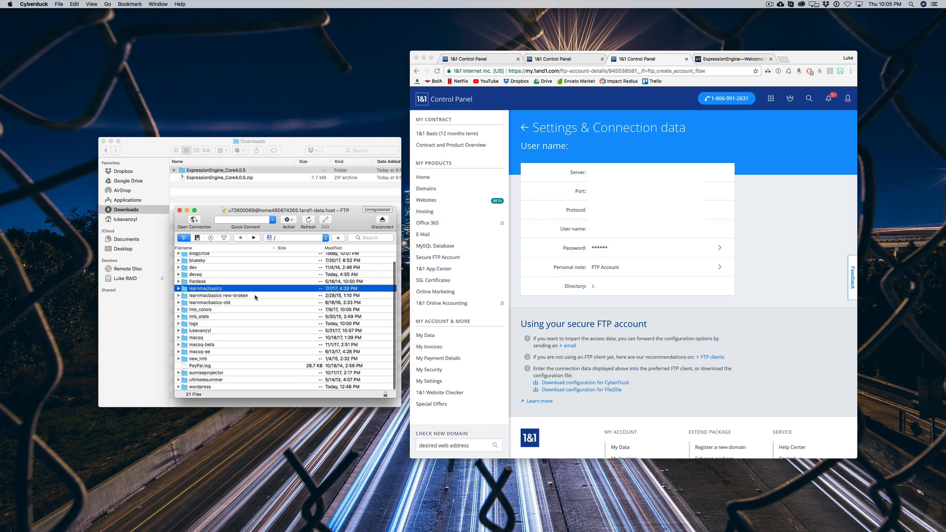
{"action": "scroll", "scroll_direction": "down", "scroll_amount": 3}
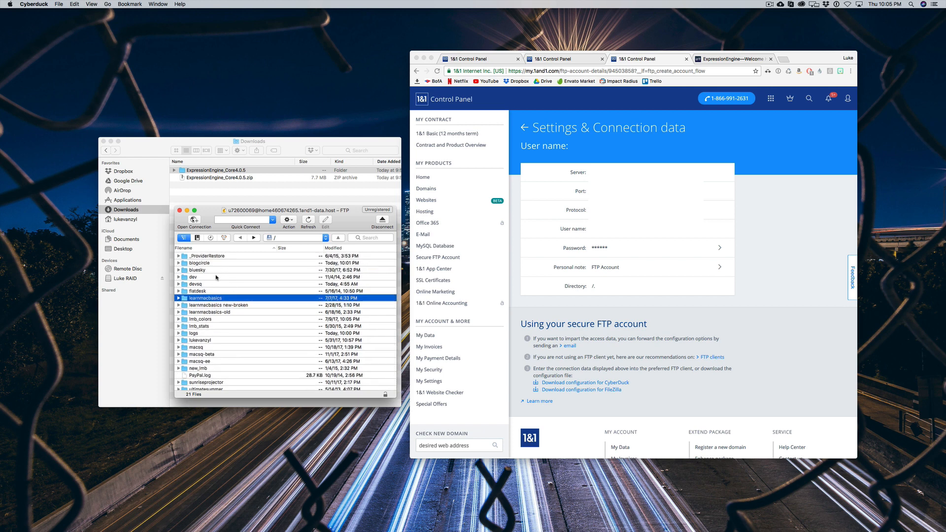
{"action": "double_click", "coordinate": [196, 270]}
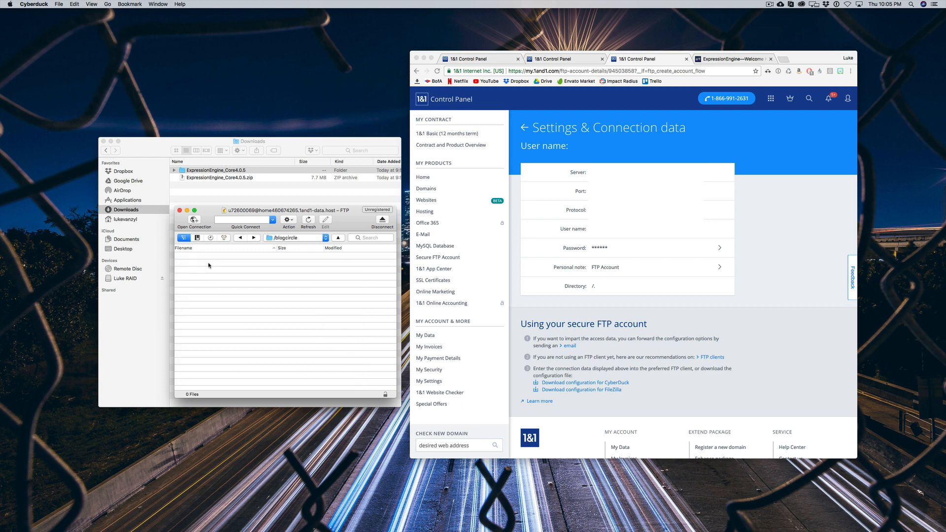
{"action": "mouse_move", "coordinate": [235, 319]}
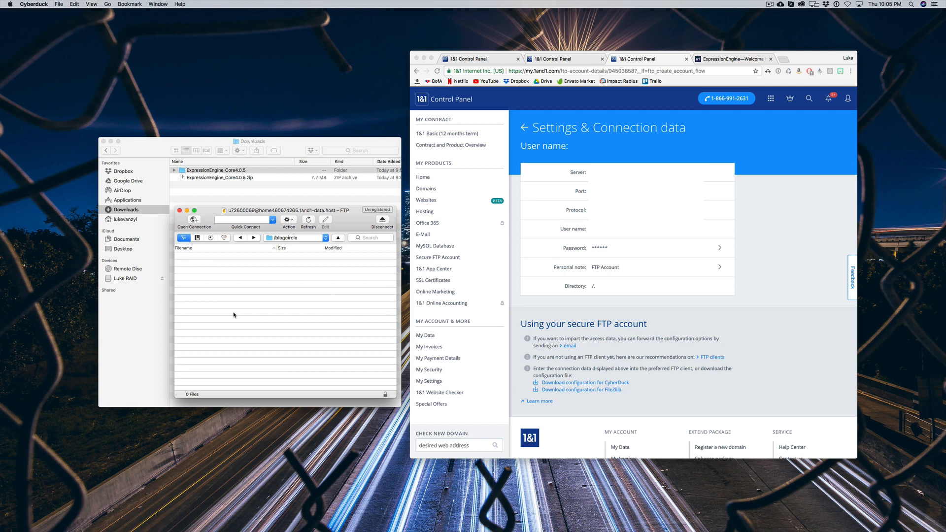
{"action": "left_click_drag", "start_coordinate": [284, 210], "coordinate": [310, 214]}
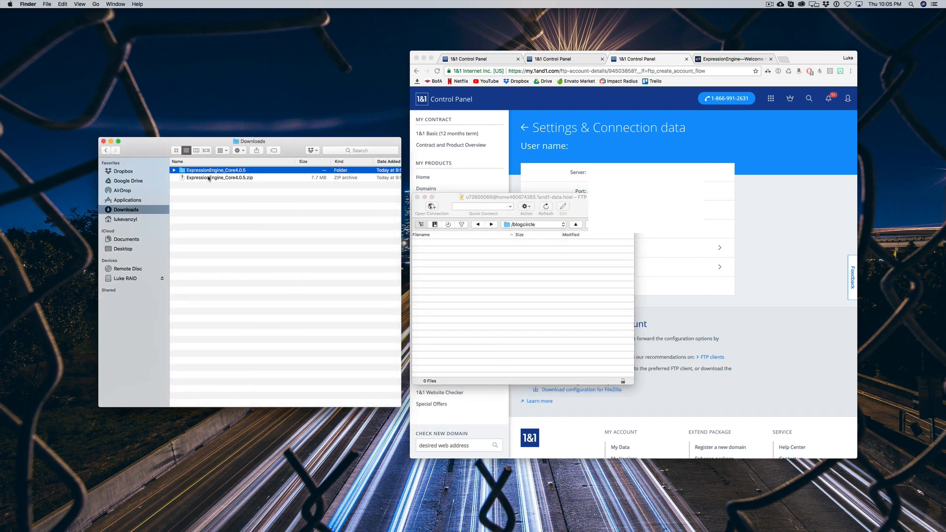
Step: Select all files in the extracted ExpressionEngine_Core4.0.5 folder for upload to blogcircle
{"action": "double_click", "coordinate": [214, 169]}
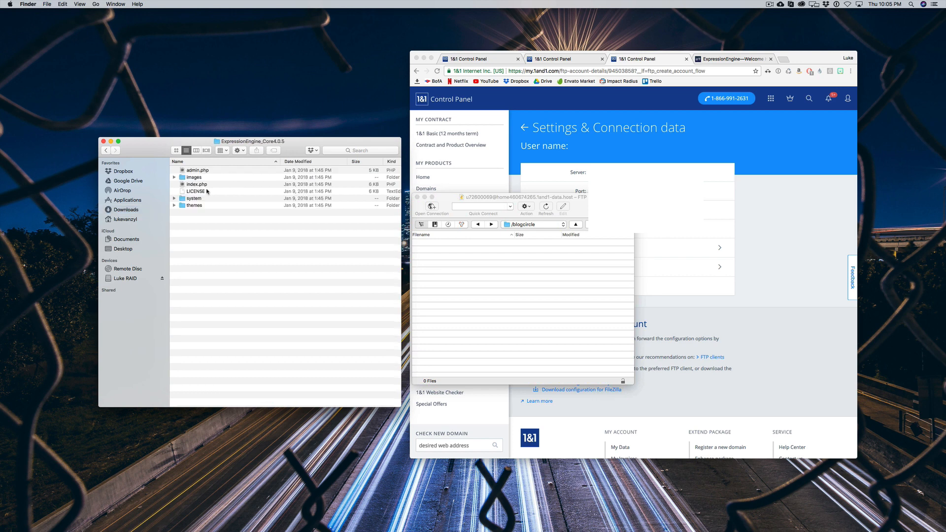
{"action": "key", "text": "cmd+a"}
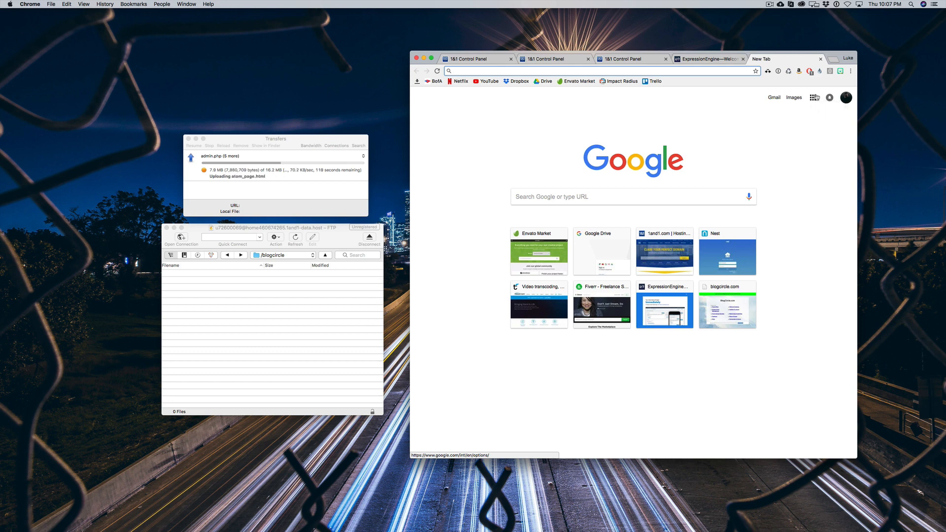
Step: Visit atom.io, then return to the blogcircle.macsq.com domain details in 1&1
{"action": "type", "text": "atom.io"}
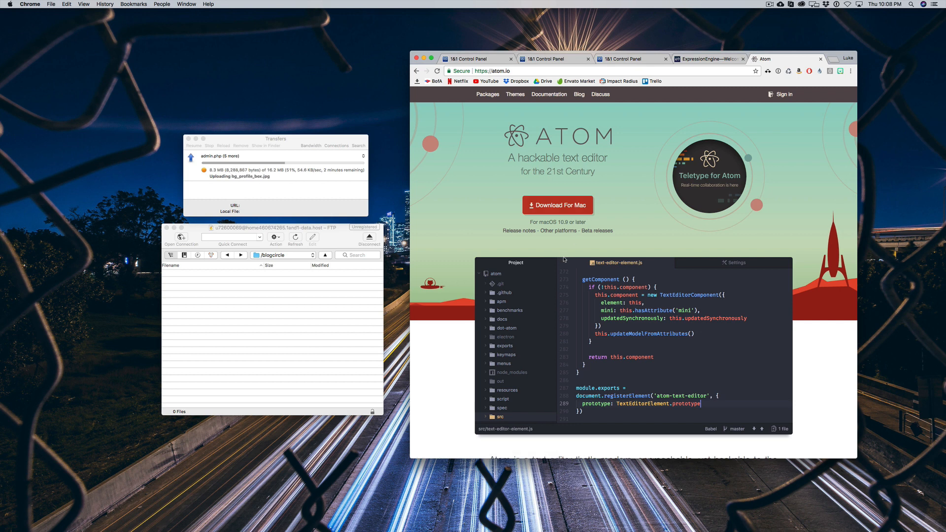
{"action": "left_click", "coordinate": [630, 58]}
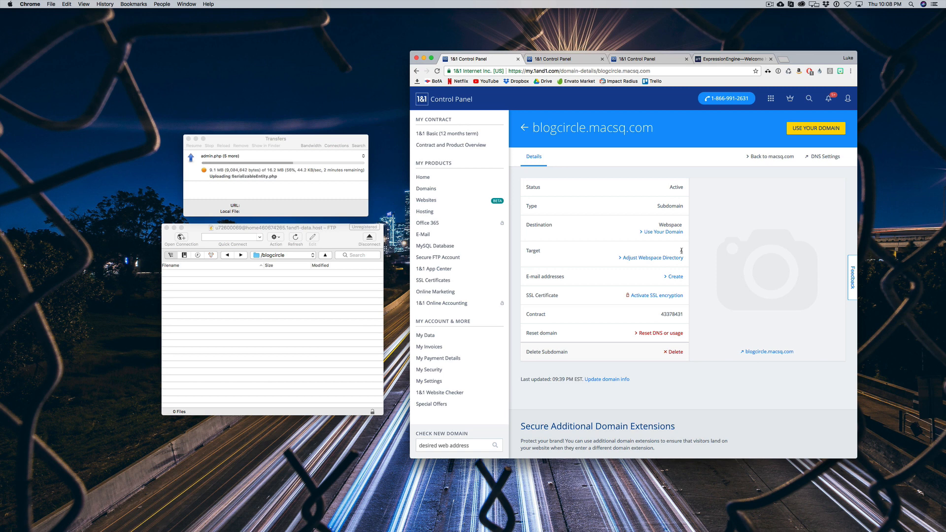
Step: Set the blogcircle folder as the webspace directory for blogcircle.macsq.com and save
{"action": "left_click", "coordinate": [652, 257]}
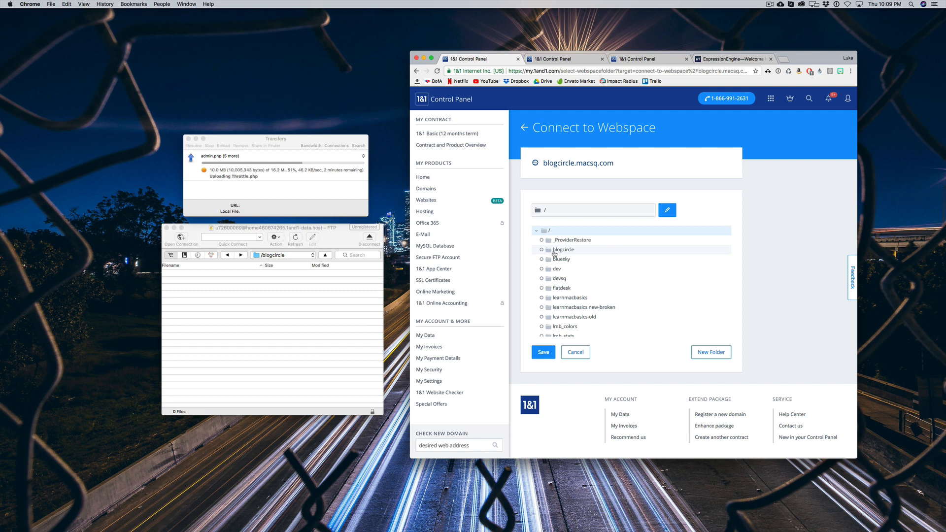
{"action": "left_click", "coordinate": [562, 249]}
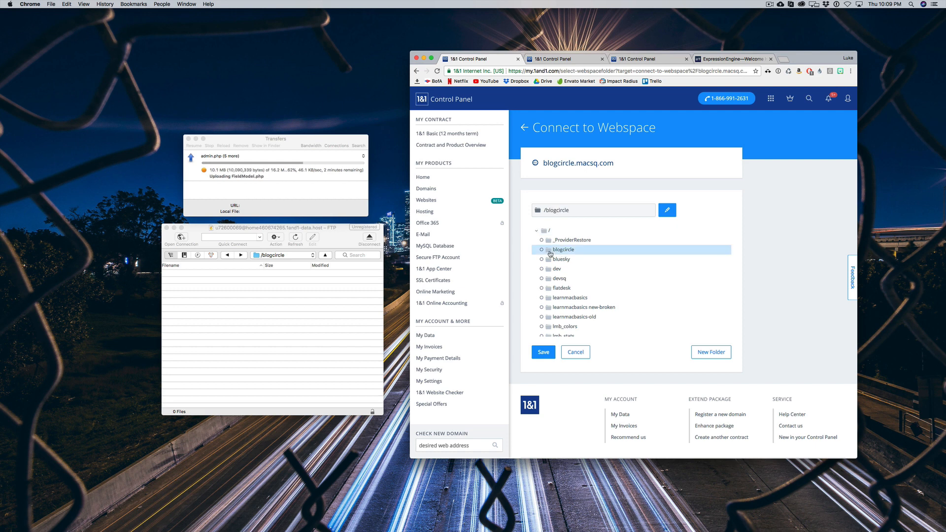
{"action": "left_click", "coordinate": [542, 352]}
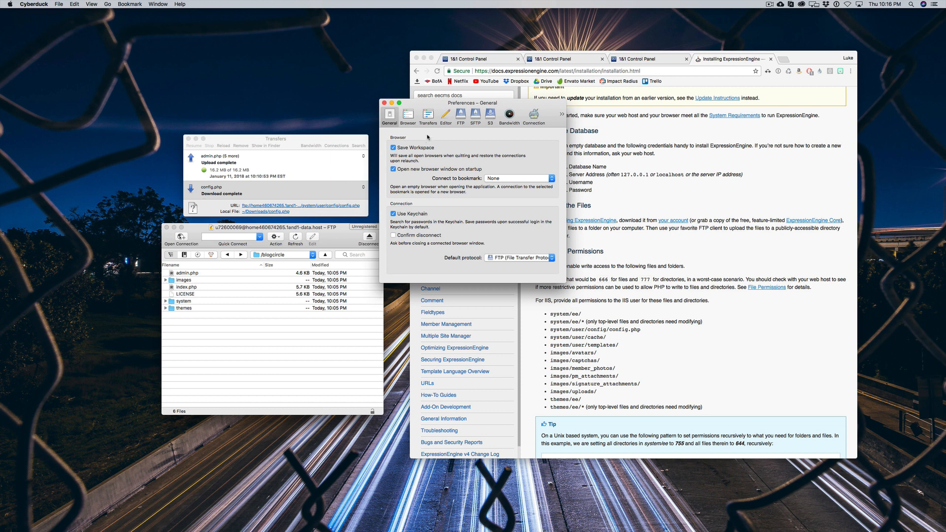
Step: In Cyberduck Preferences, choose Atom as the default editor for remote files
{"action": "left_click", "coordinate": [407, 114]}
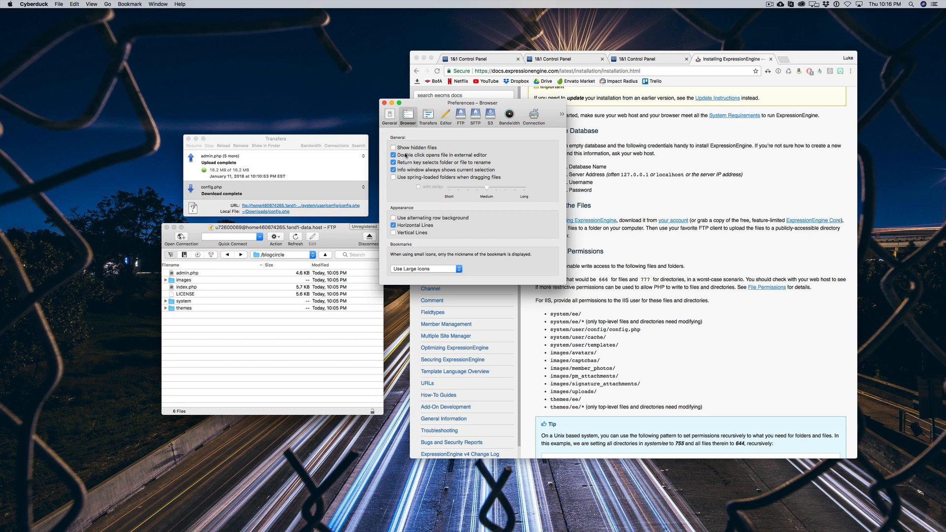
{"action": "left_click", "coordinate": [444, 114]}
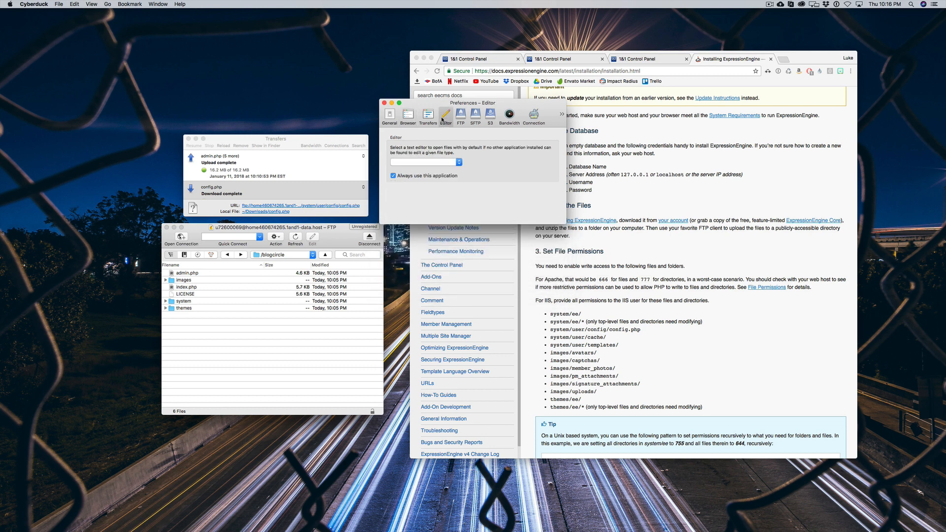
{"action": "left_click", "coordinate": [424, 162]}
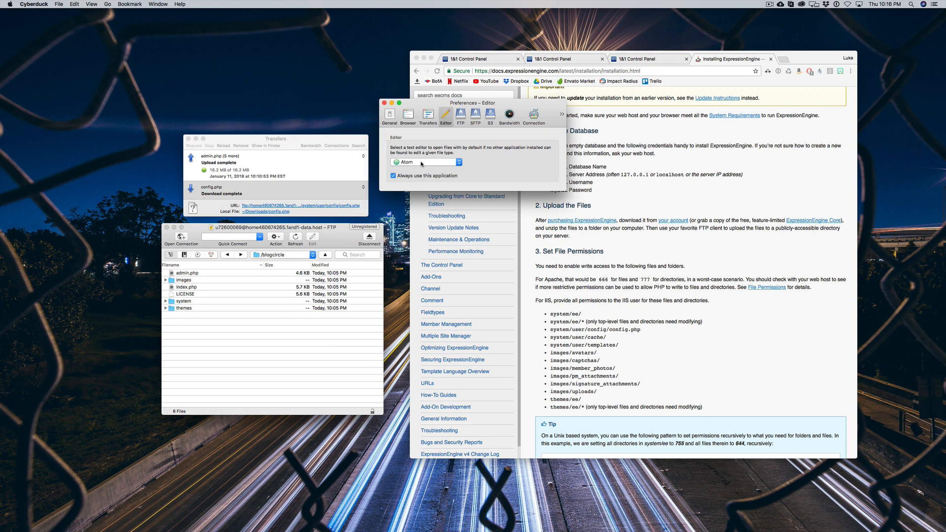
{"action": "left_click", "coordinate": [423, 163]}
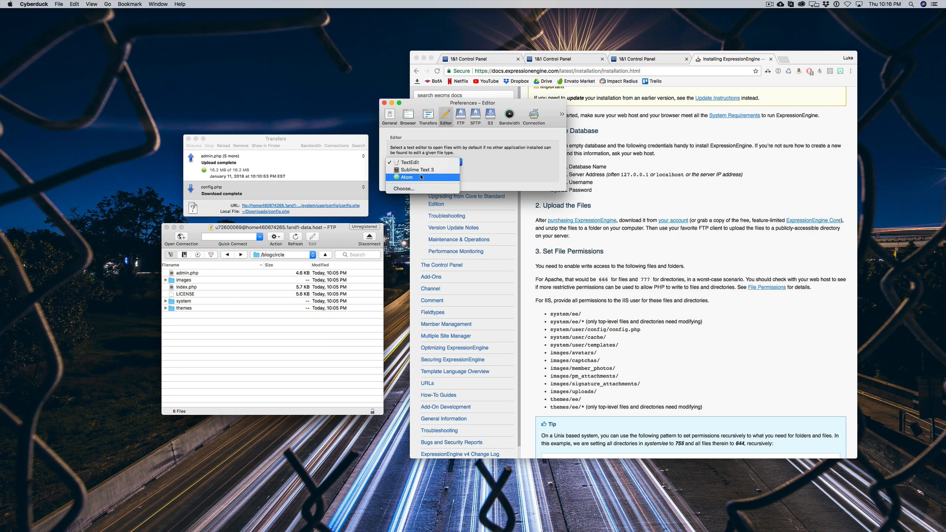
{"action": "left_click", "coordinate": [406, 178]}
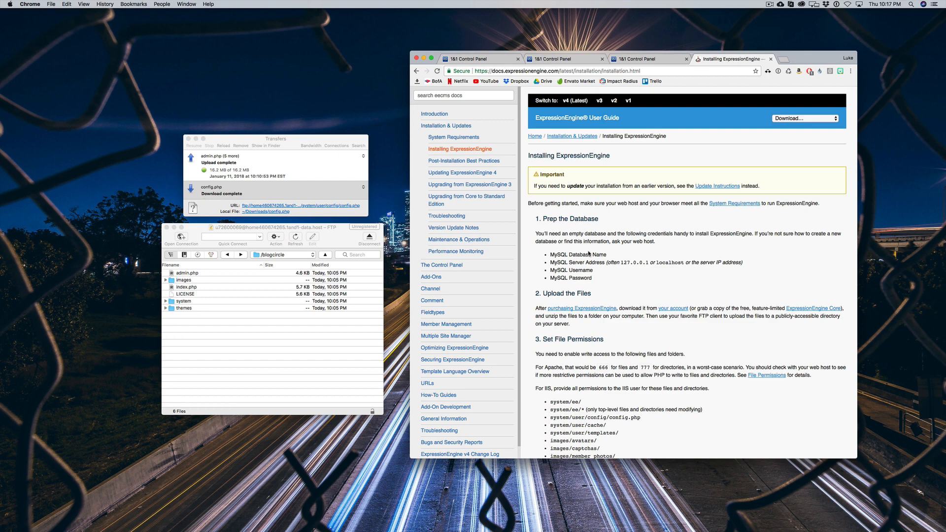
Step: Scroll the Installing ExpressionEngine guide down to the Set File Permissions section
{"action": "scroll", "scroll_direction": "down", "scroll_amount": 3}
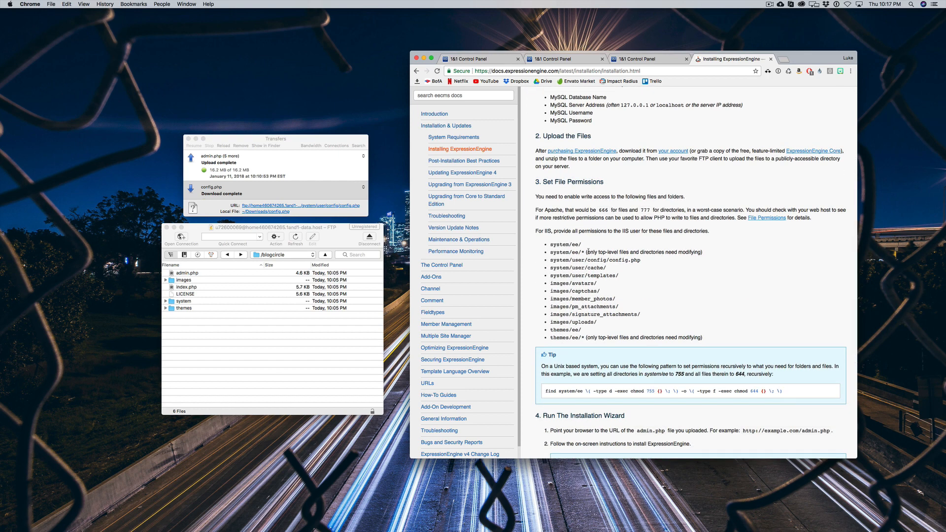
{"action": "mouse_move", "coordinate": [610, 283]}
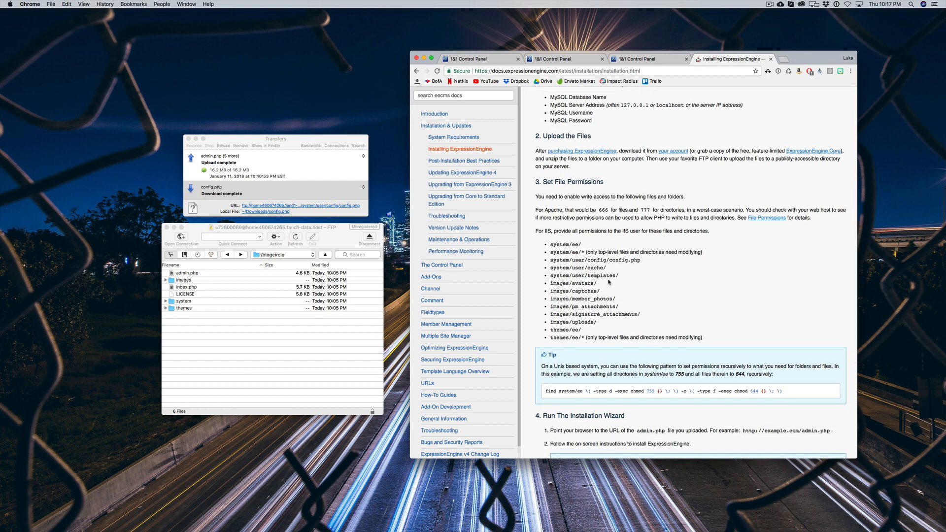
{"action": "scroll", "scroll_direction": "down", "scroll_amount": 3}
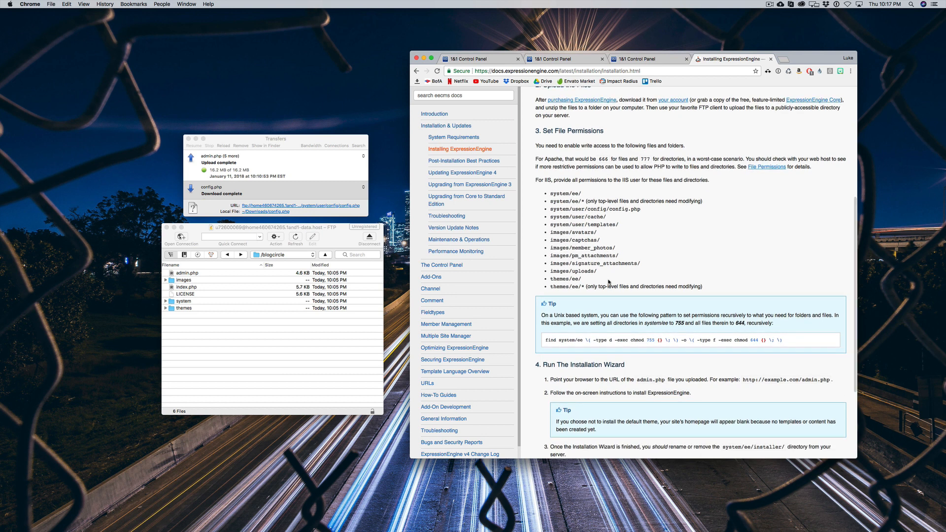
{"action": "mouse_move", "coordinate": [241, 374]}
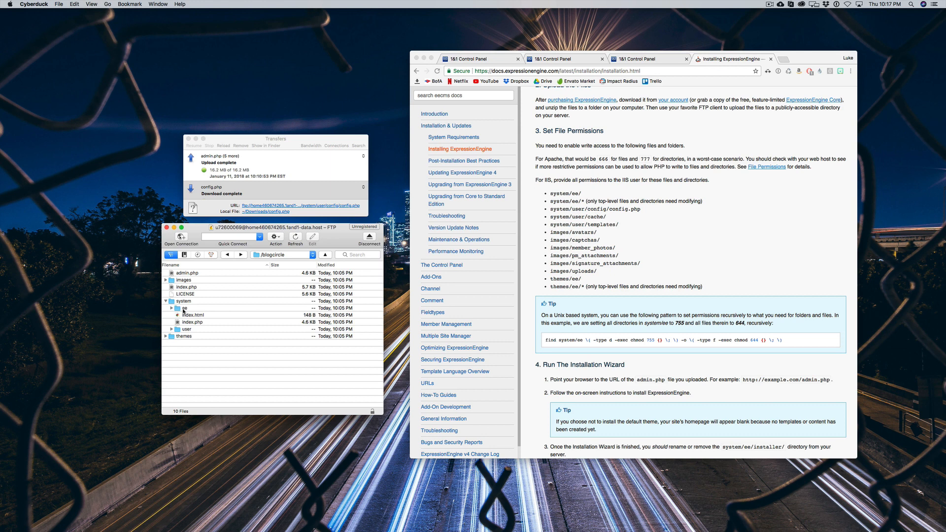
Step: Apply 777 permissions recursively to the system/ee folder via its Get Info Permissions pane
{"action": "left_click", "coordinate": [184, 307]}
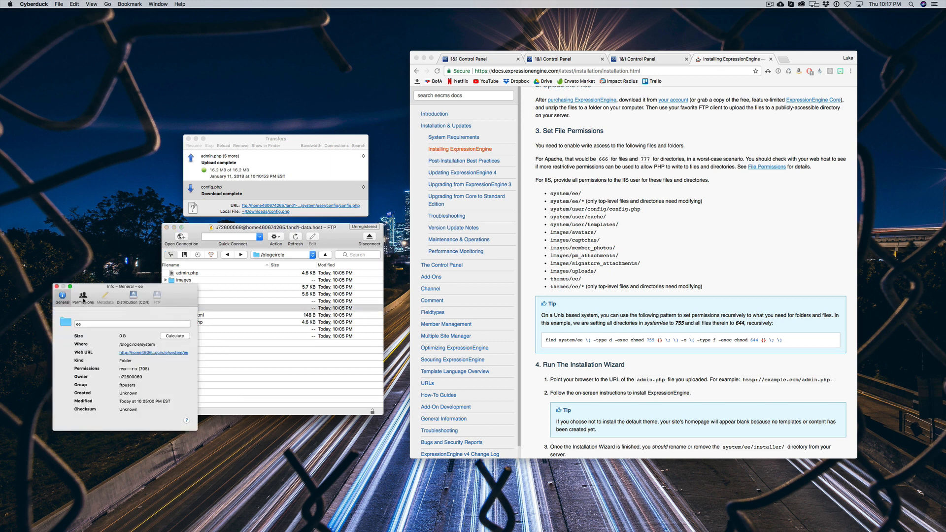
{"action": "left_click", "coordinate": [83, 296]}
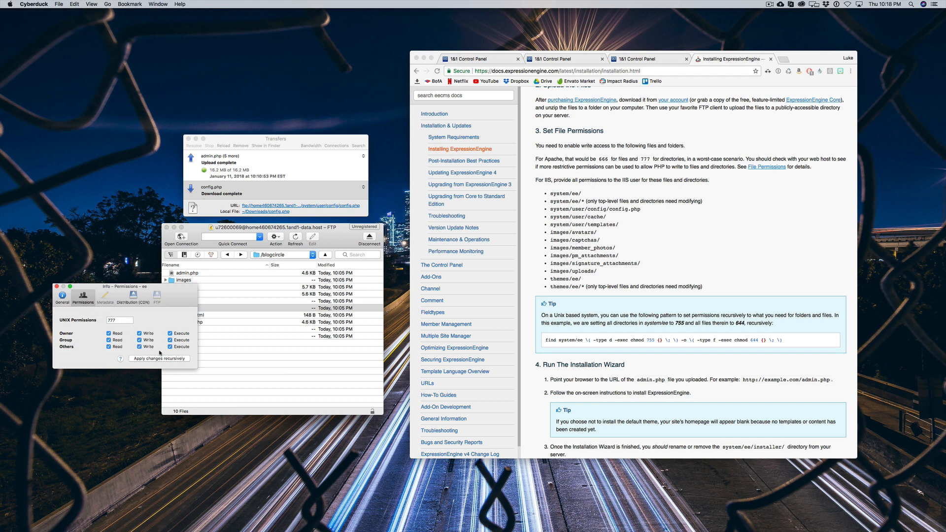
{"action": "left_click", "coordinate": [160, 358]}
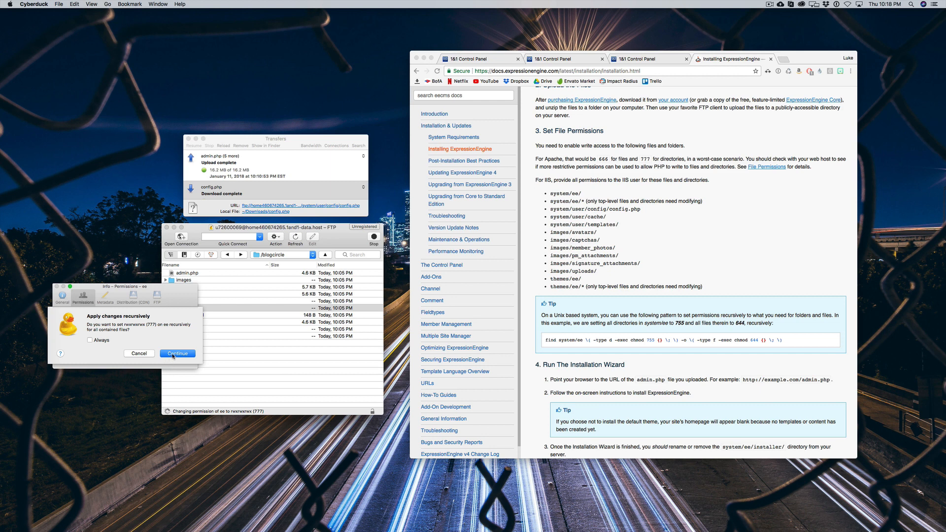
{"action": "left_click", "coordinate": [178, 354]}
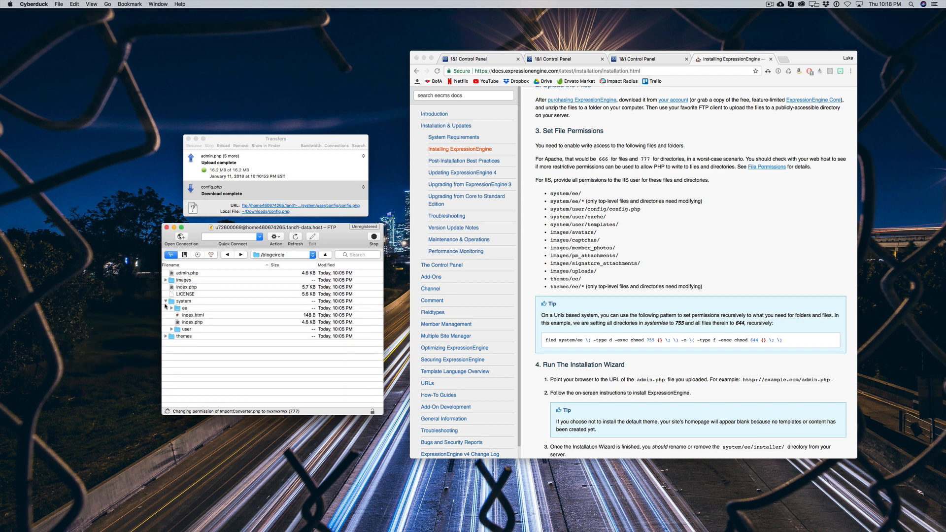
{"action": "left_click", "coordinate": [167, 330]}
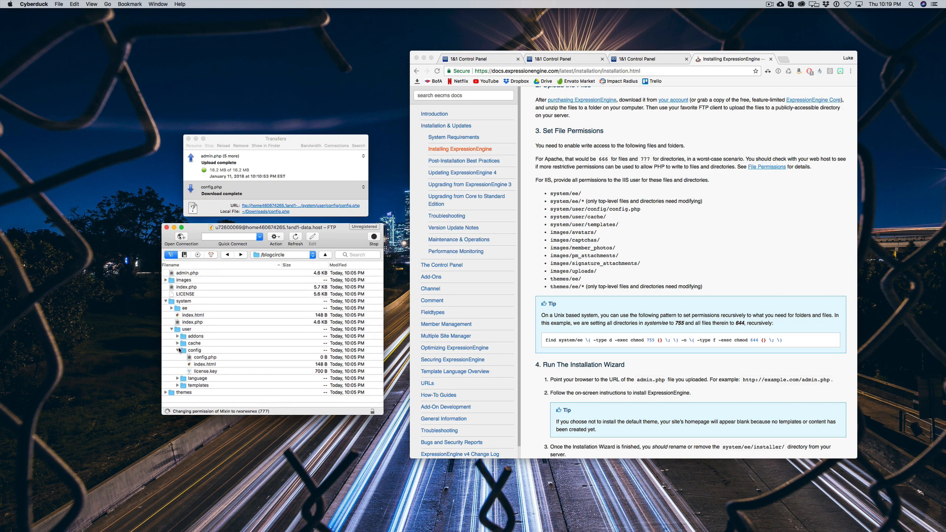
{"action": "left_click", "coordinate": [205, 356]}
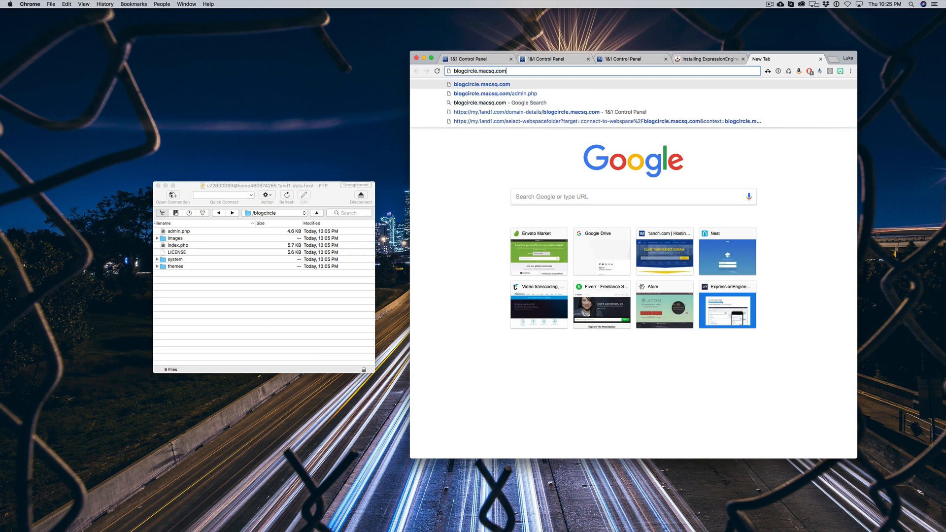
Step: Go to blogcircle.macsq.com/admin.php to load the ExpressionEngine Core 4.0.5 installer
{"action": "left_click", "coordinate": [496, 93]}
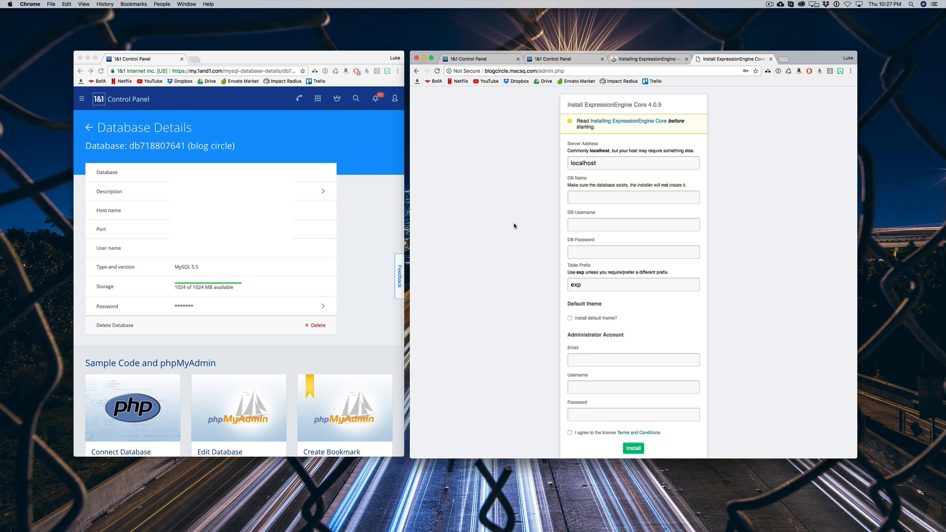
{"action": "mouse_move", "coordinate": [513, 227]}
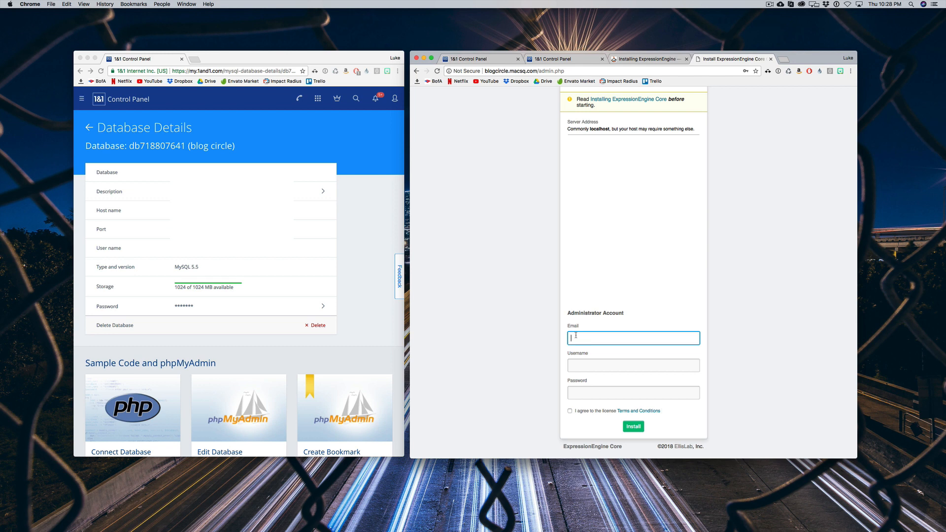
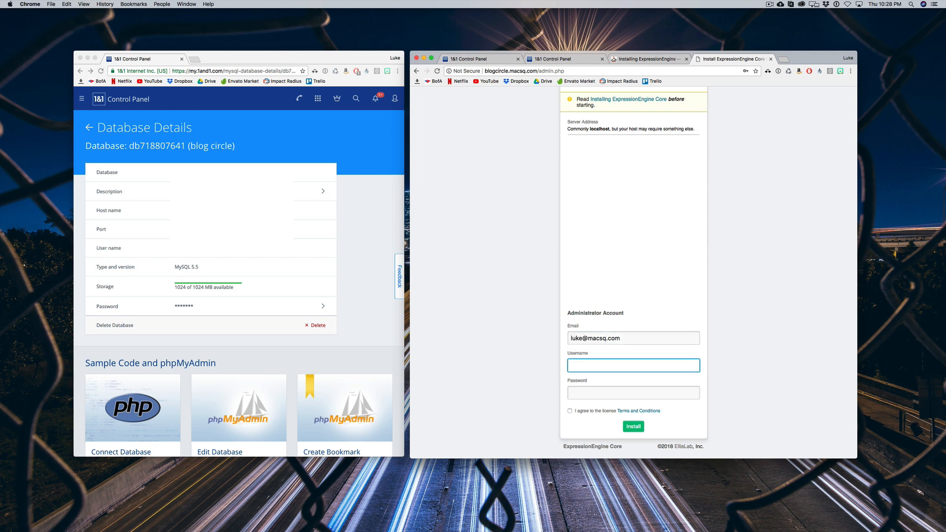
Step: Enter admin email luke@..., username luke and password, accept the license and run Install
{"action": "type", "text": "luke"}
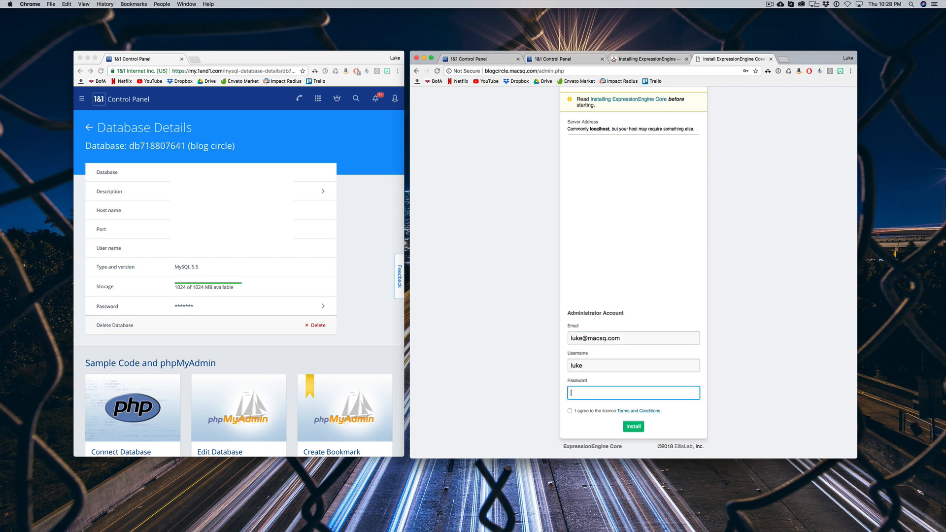
{"action": "type", "text": "••"}
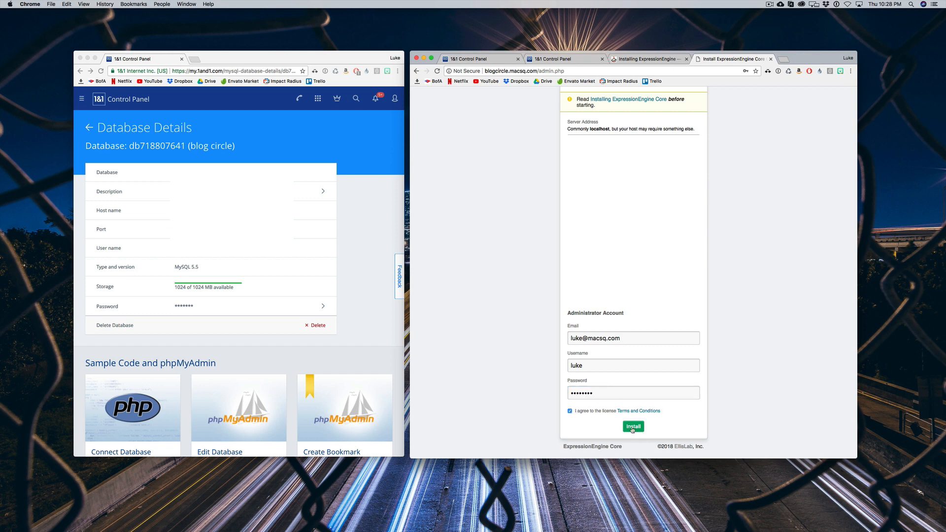
{"action": "left_click", "coordinate": [633, 427]}
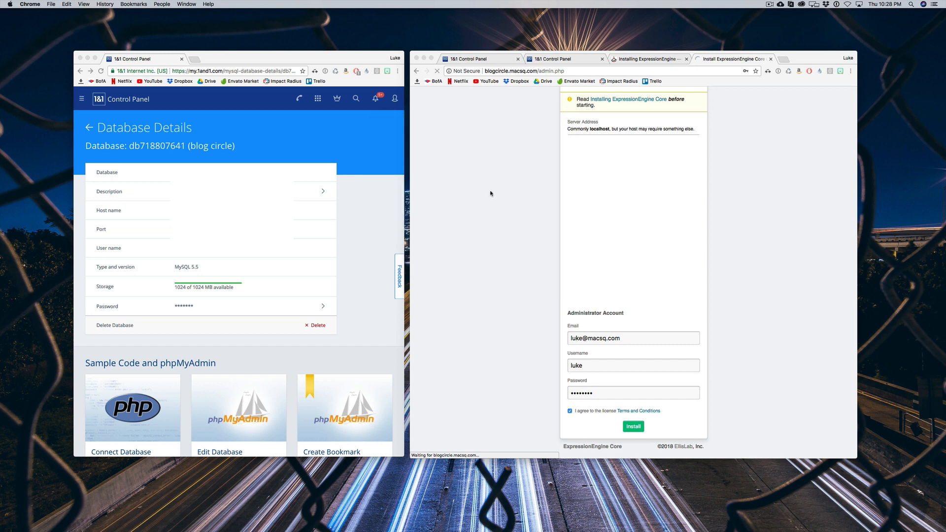
{"action": "left_click", "coordinate": [633, 425]}
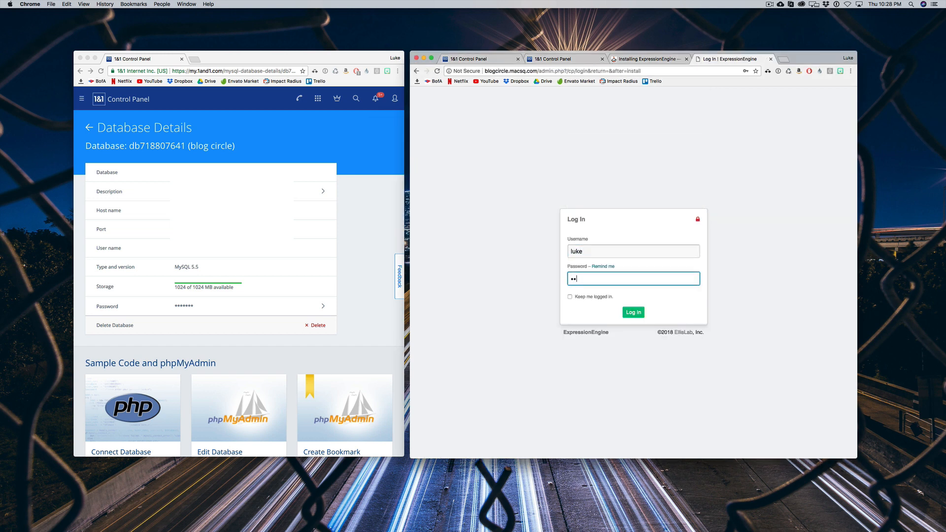
Step: Log in as luke to the control panel, choosing Not Now in the 1Password save prompt
{"action": "type", "text": "••••••"}
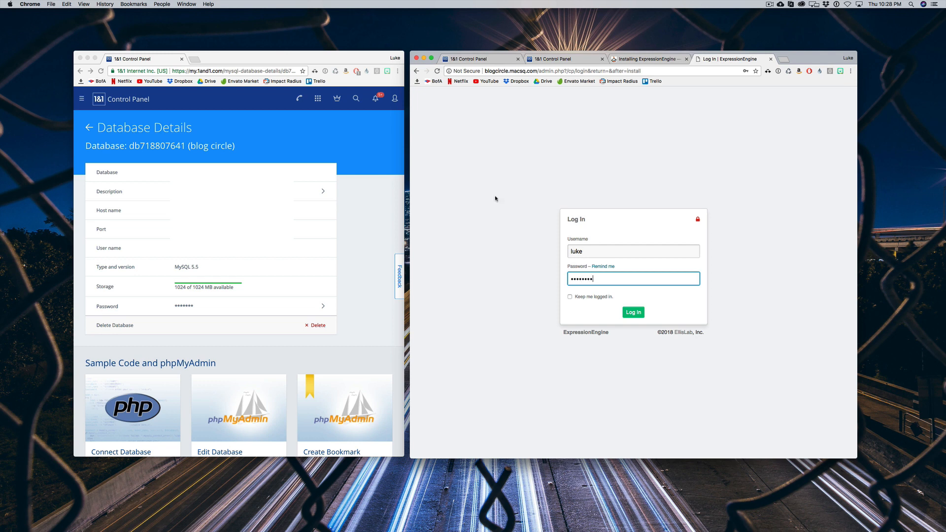
{"action": "left_click", "coordinate": [633, 313]}
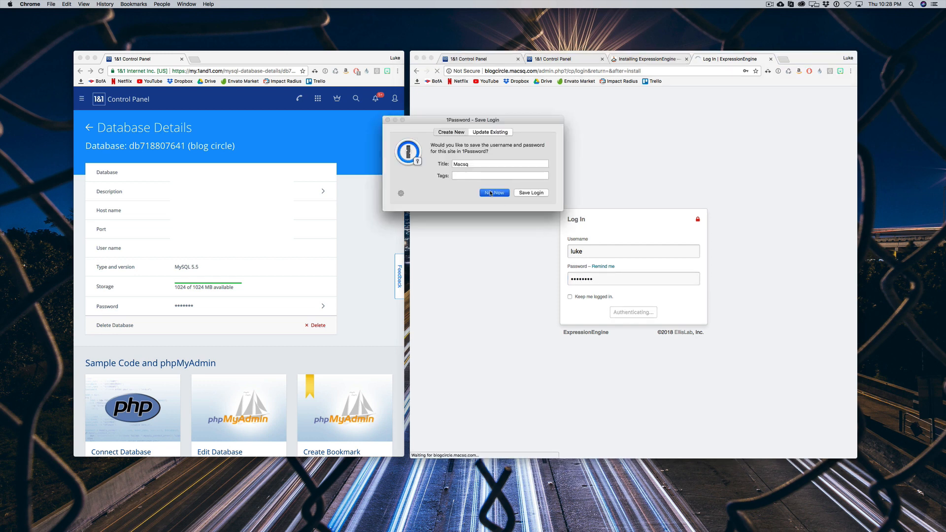
{"action": "left_click", "coordinate": [493, 192]}
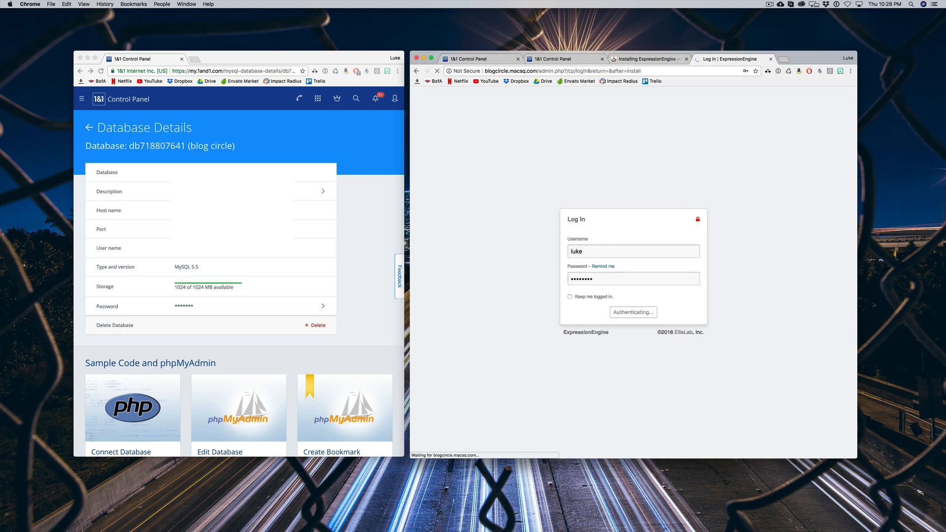
{"action": "left_click", "coordinate": [633, 312]}
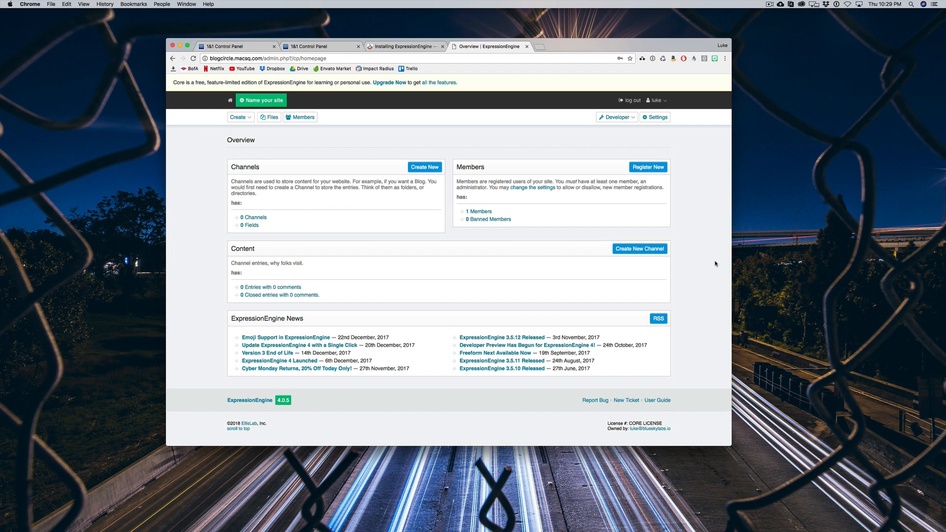
{"action": "mouse_move", "coordinate": [314, 147]}
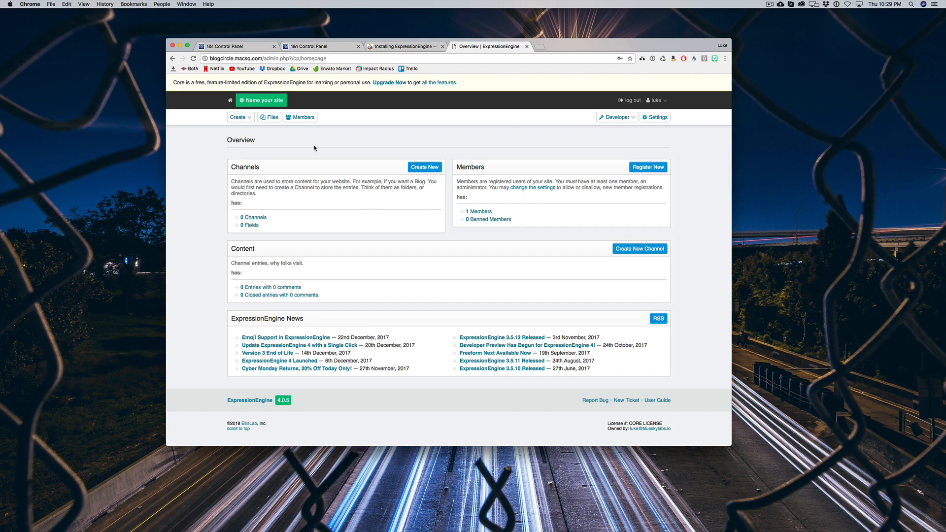
{"action": "mouse_move", "coordinate": [378, 169]}
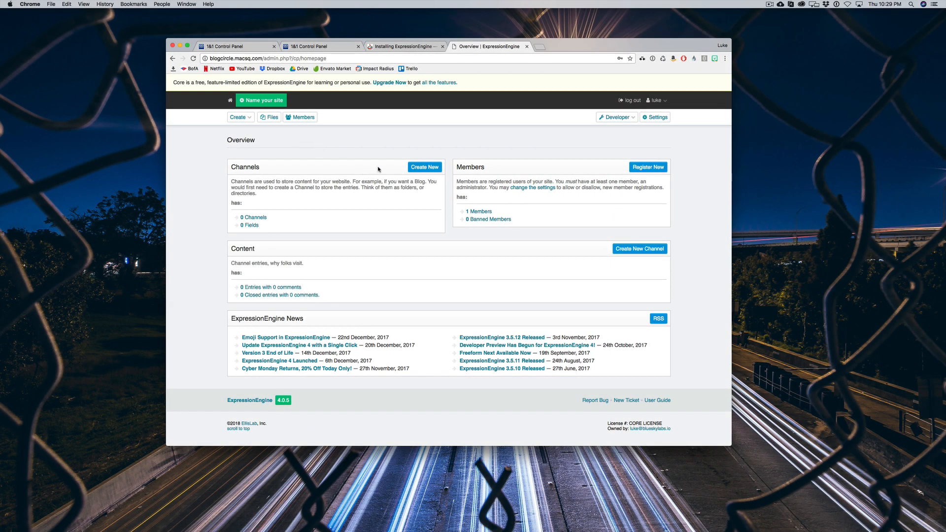
Step: Create a new channel named blog (short name blog) and move to its Fields settings
{"action": "left_click", "coordinate": [424, 168]}
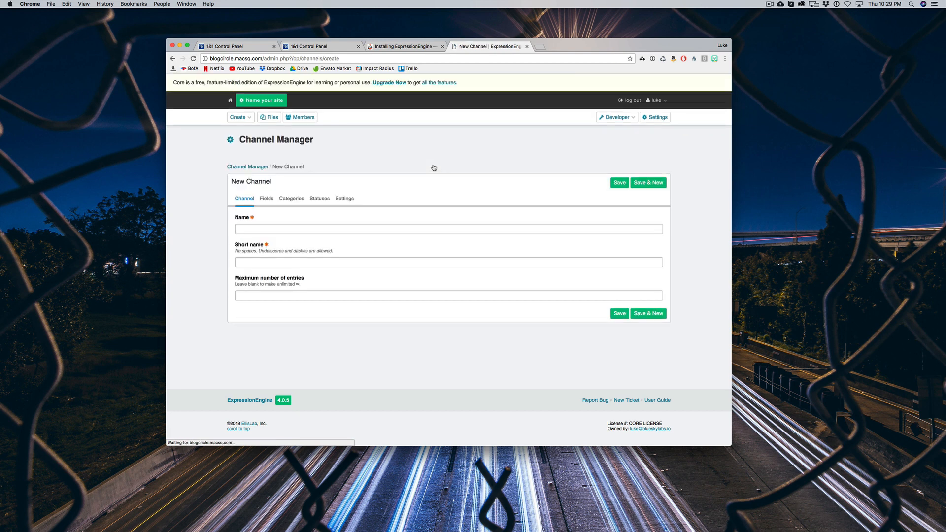
{"action": "type", "text": "blog"}
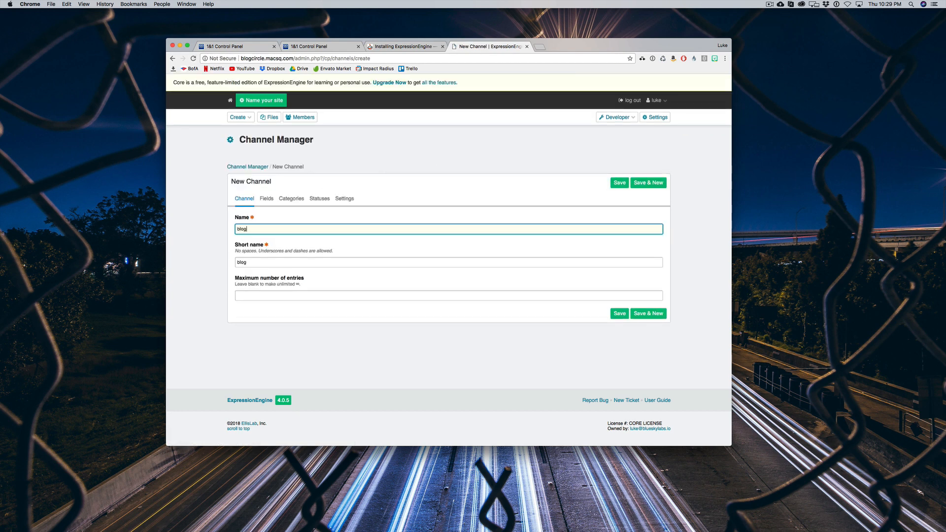
{"action": "left_click", "coordinate": [266, 199]}
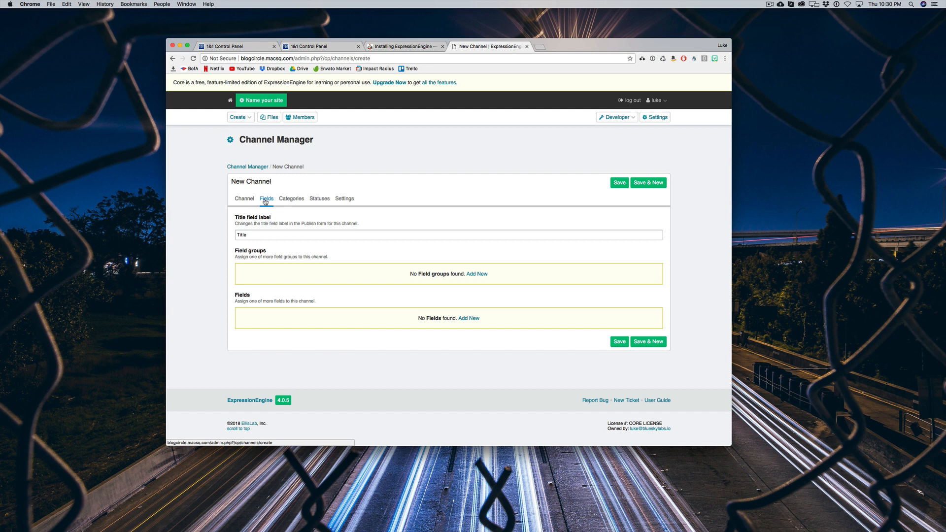
Step: Add a field group named blog post and save it to the blog channel
{"action": "left_click", "coordinate": [477, 274]}
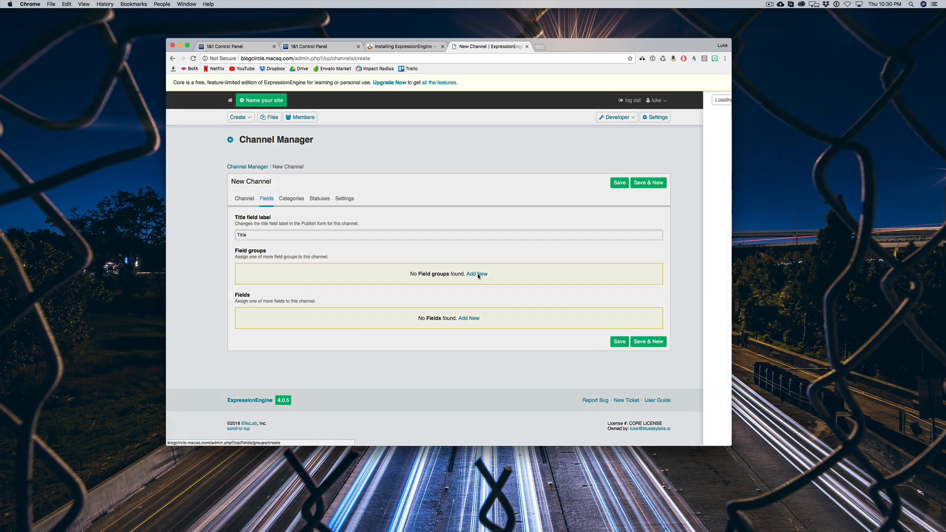
{"action": "left_click", "coordinate": [477, 274]}
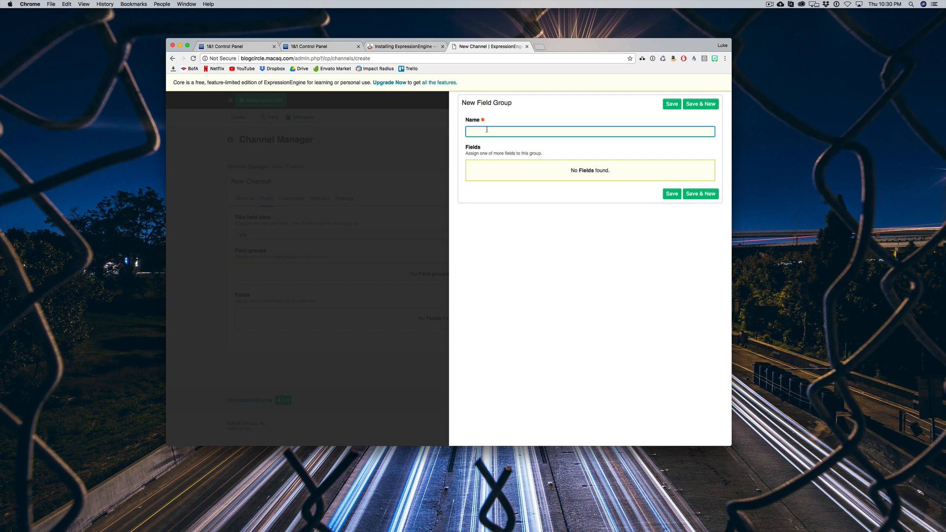
{"action": "type", "text": "blog post"}
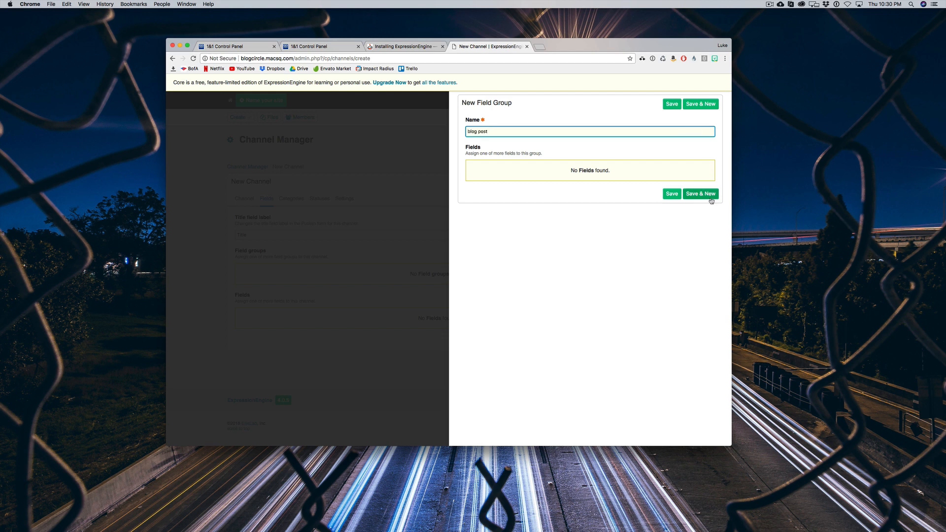
{"action": "left_click", "coordinate": [672, 194]}
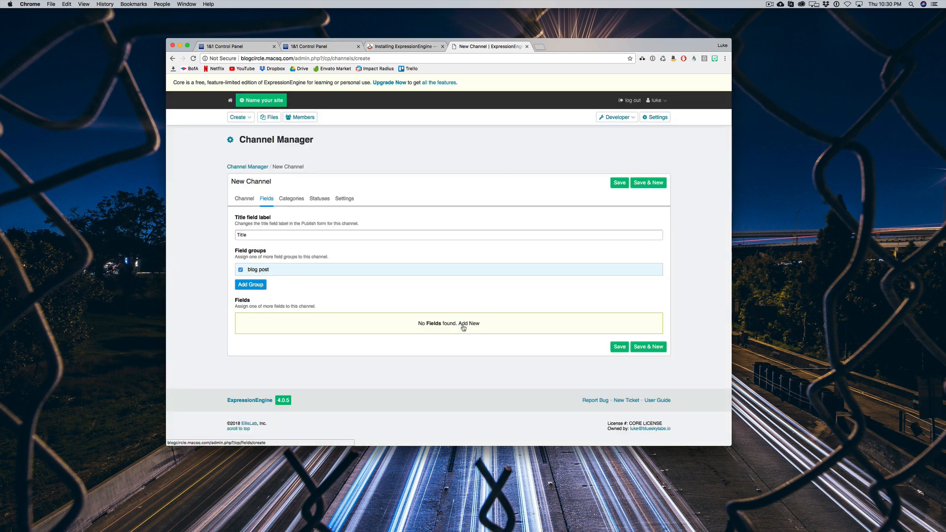
Step: Add a Rich Text Editor field named Post content to the channel, then move to Categories
{"action": "left_click", "coordinate": [469, 324]}
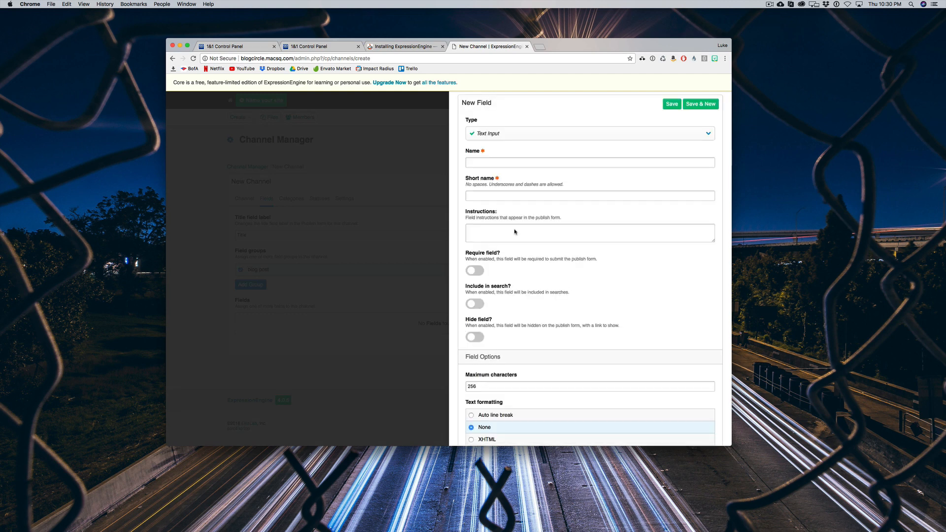
{"action": "mouse_move", "coordinate": [495, 150]}
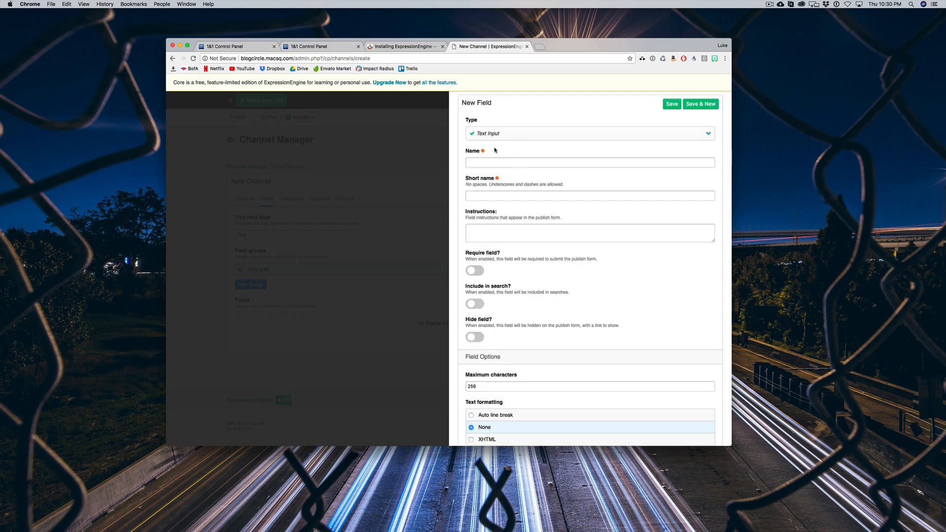
{"action": "left_click", "coordinate": [589, 133]}
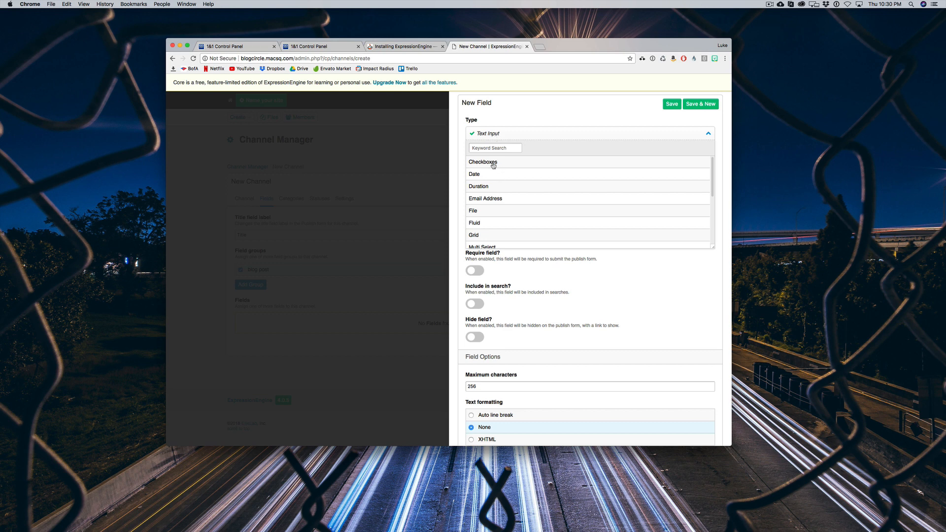
{"action": "scroll", "scroll_direction": "down", "scroll_amount": 3}
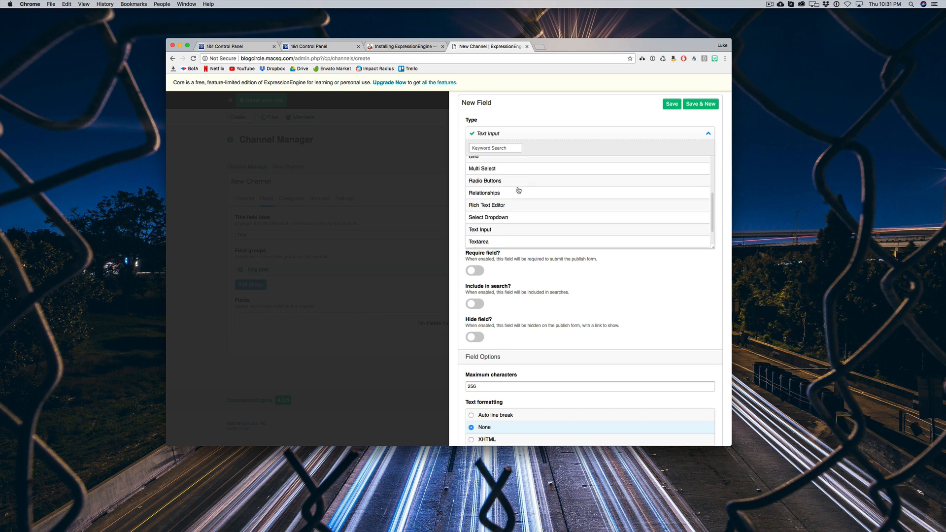
{"action": "left_click", "coordinate": [488, 205]}
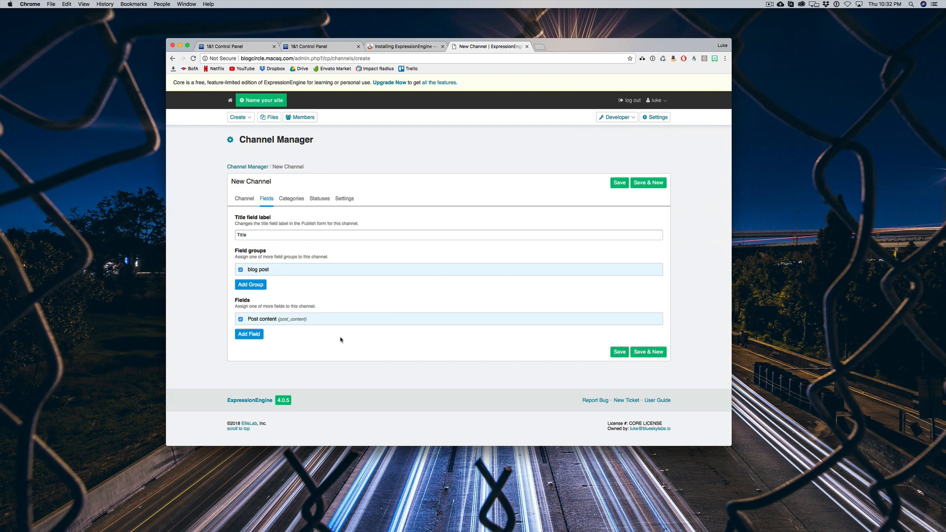
{"action": "left_click", "coordinate": [291, 198]}
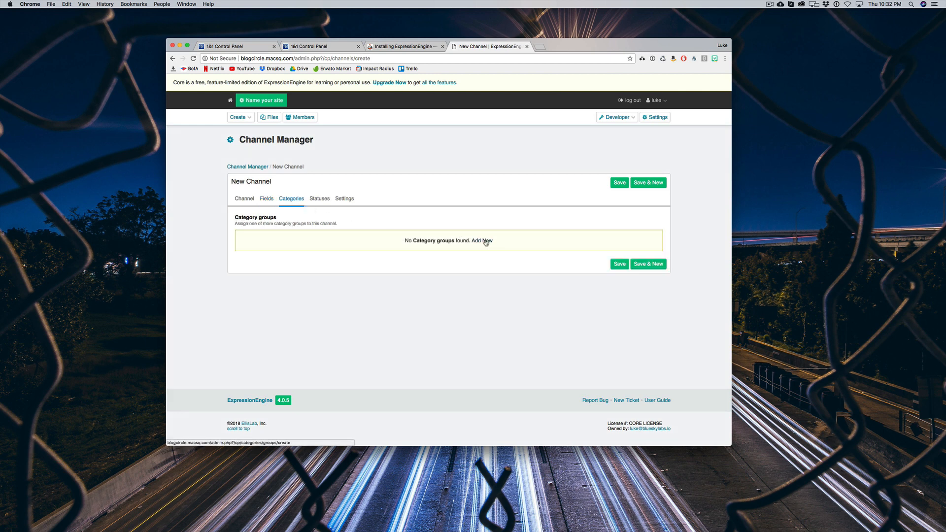
Step: Add a category group named Blog Feed and save it to the blog channel
{"action": "left_click", "coordinate": [485, 240]}
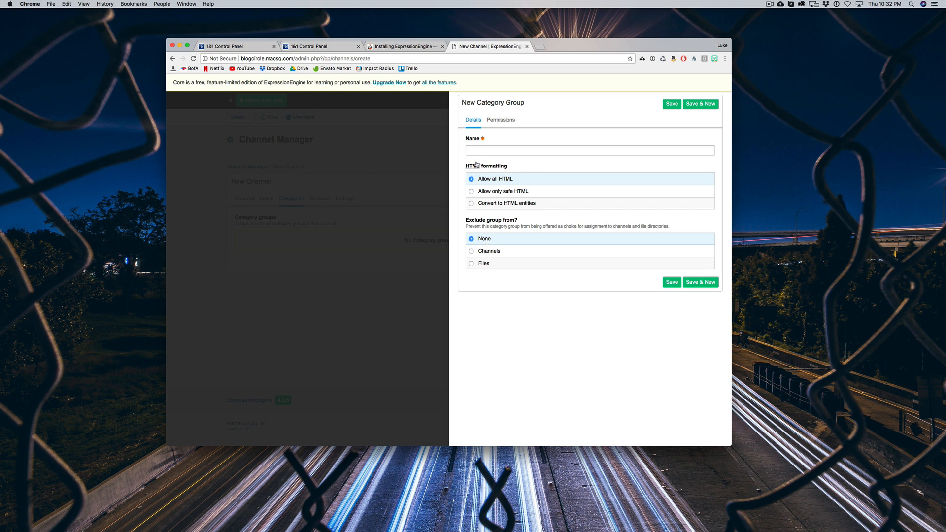
{"action": "left_click", "coordinate": [591, 150]}
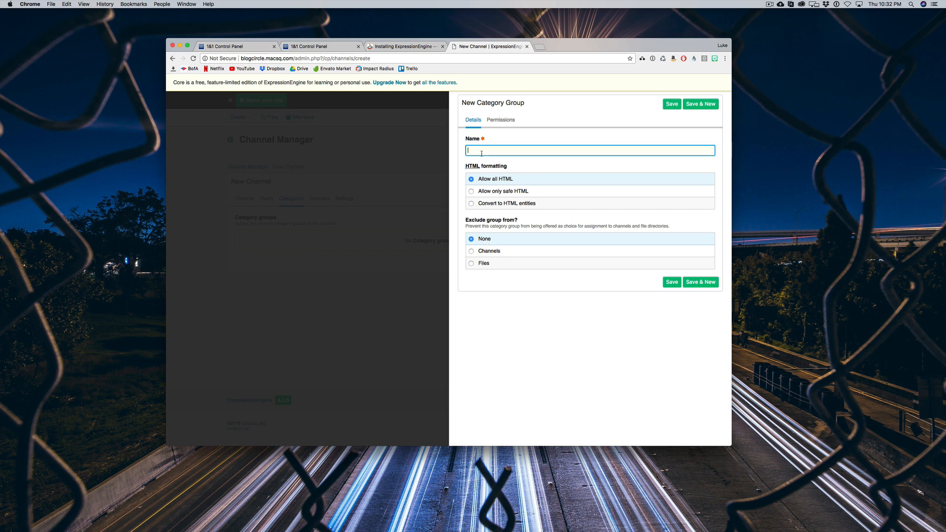
{"action": "type", "text": "Blog Feed"}
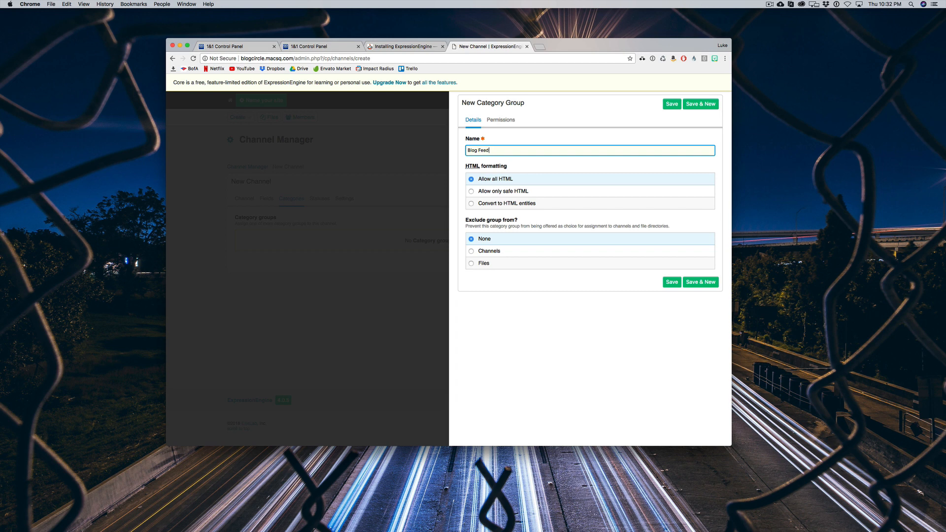
{"action": "left_click", "coordinate": [671, 104]}
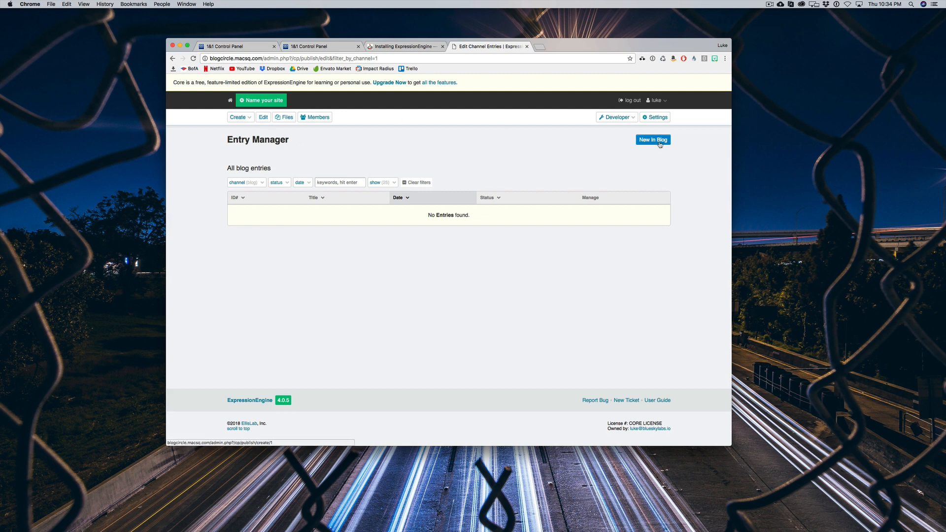
Step: Create blog entries Post 2 and Post 3 with Lorem ipsum content using Save & New
{"action": "left_click", "coordinate": [652, 139]}
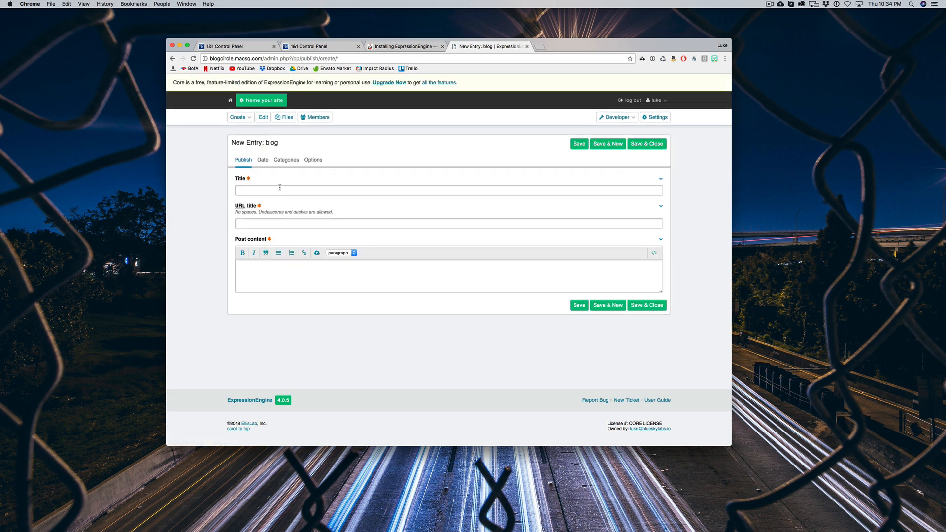
{"action": "left_click", "coordinate": [449, 190]}
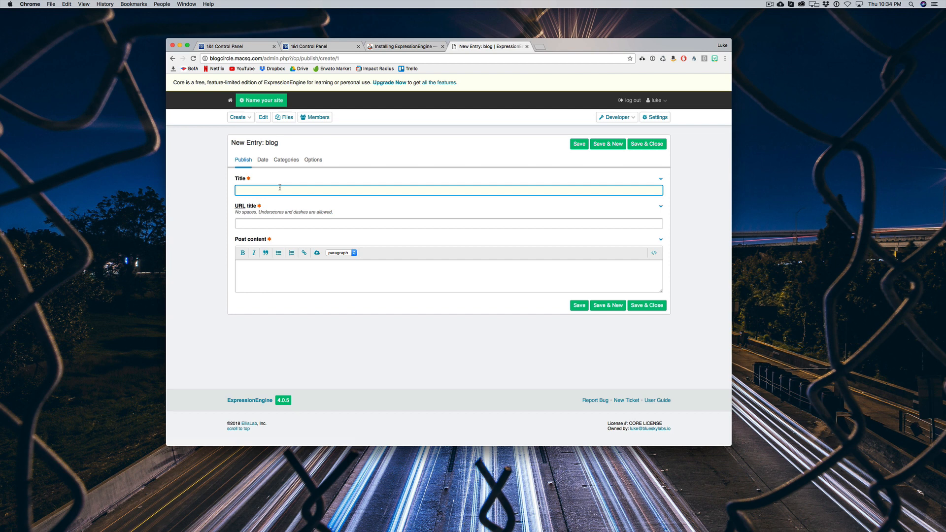
{"action": "type", "text": "Post"}
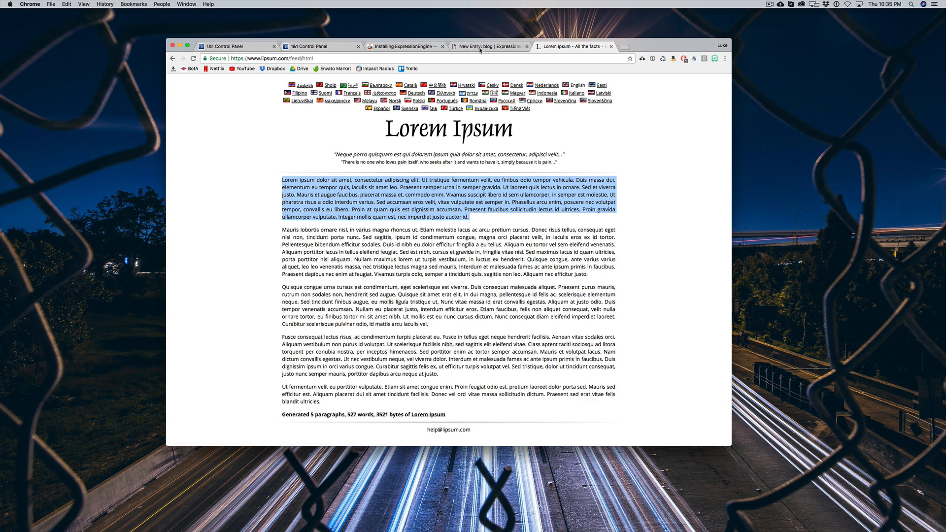
{"action": "left_click", "coordinate": [489, 47]}
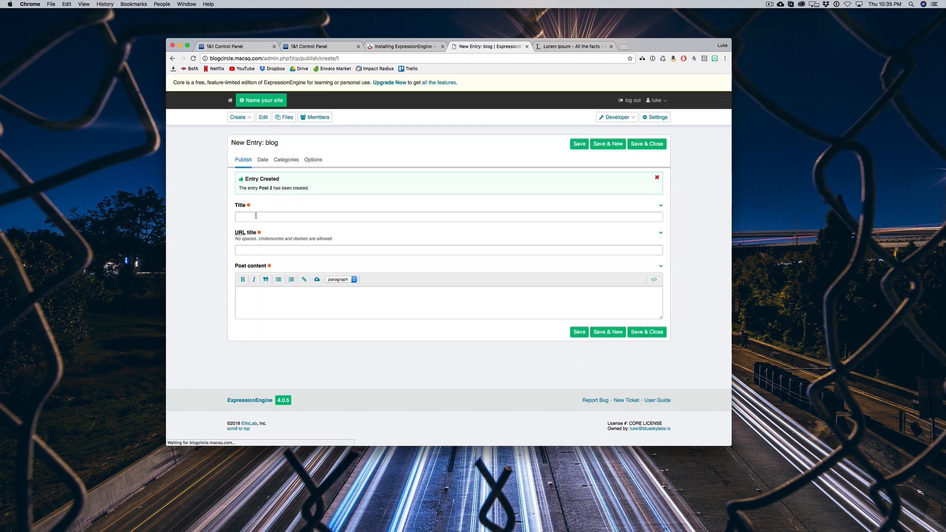
{"action": "type", "text": "Post 3"}
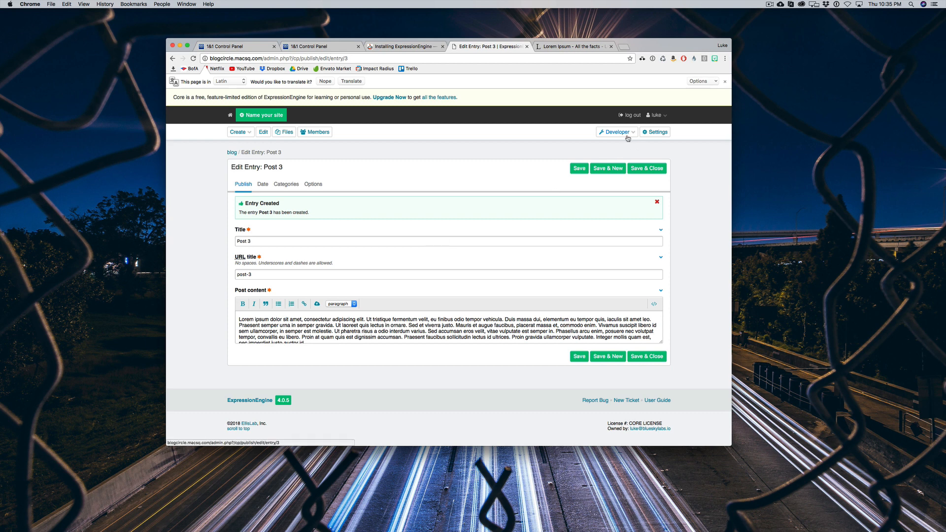
Step: In Template Manager, create and save a new template group named blog_circle
{"action": "left_click", "coordinate": [615, 132]}
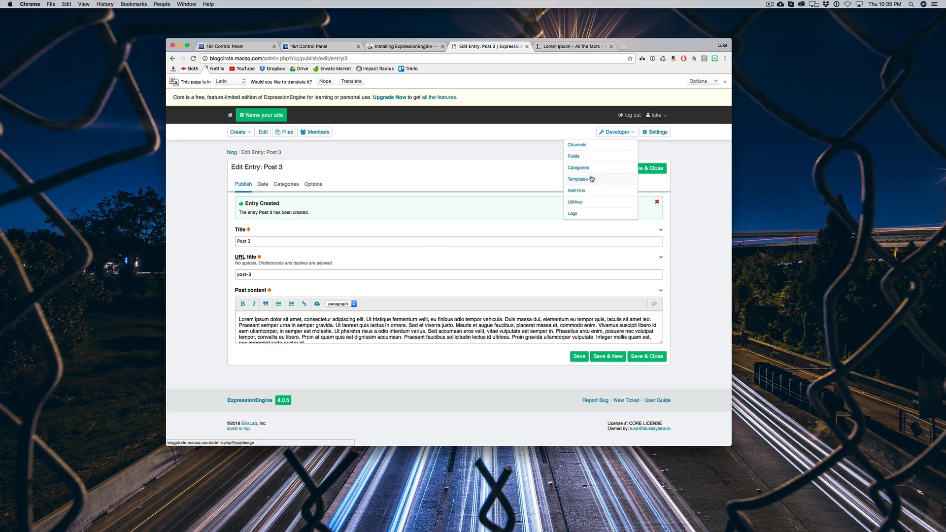
{"action": "left_click", "coordinate": [578, 180]}
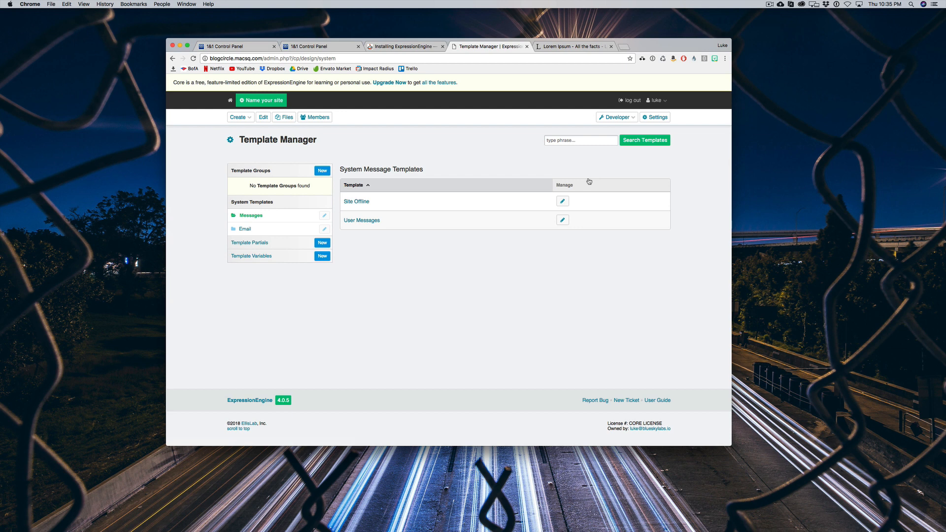
{"action": "mouse_move", "coordinate": [547, 268]}
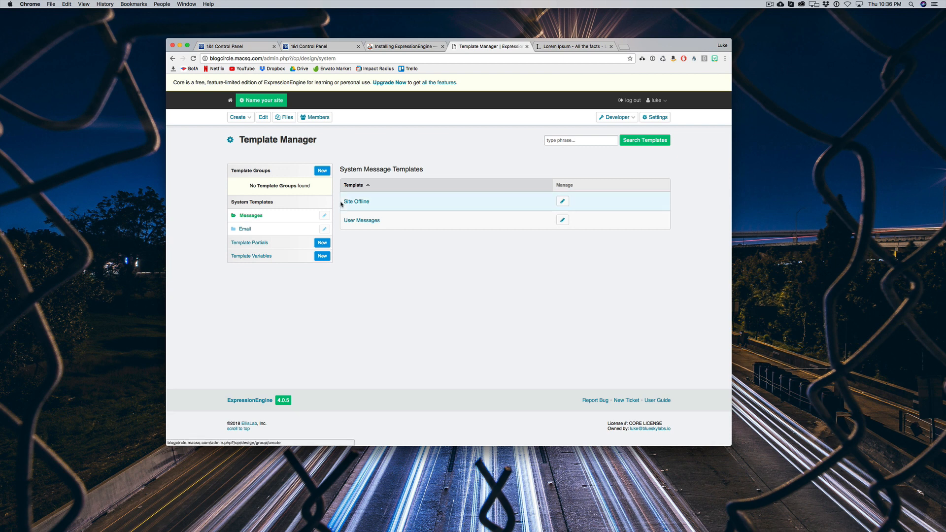
{"action": "left_click", "coordinate": [323, 171]}
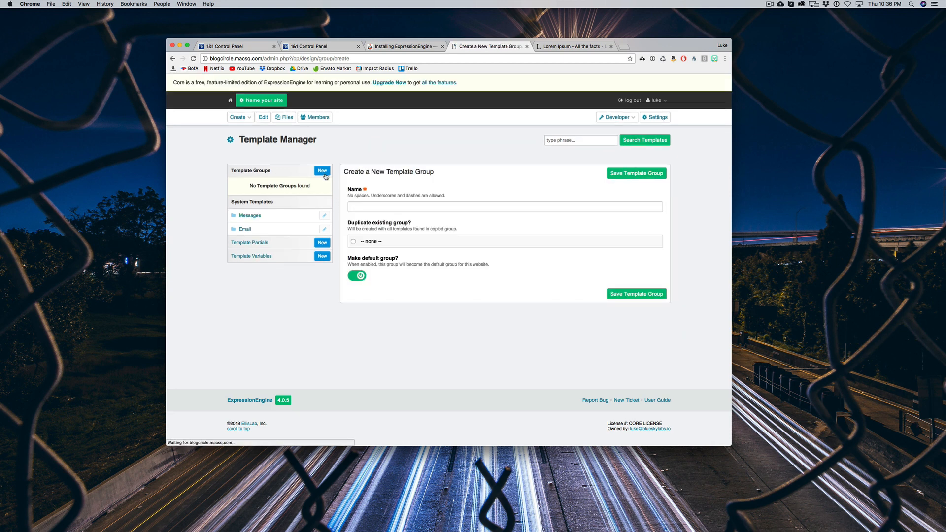
{"action": "left_click", "coordinate": [505, 207]}
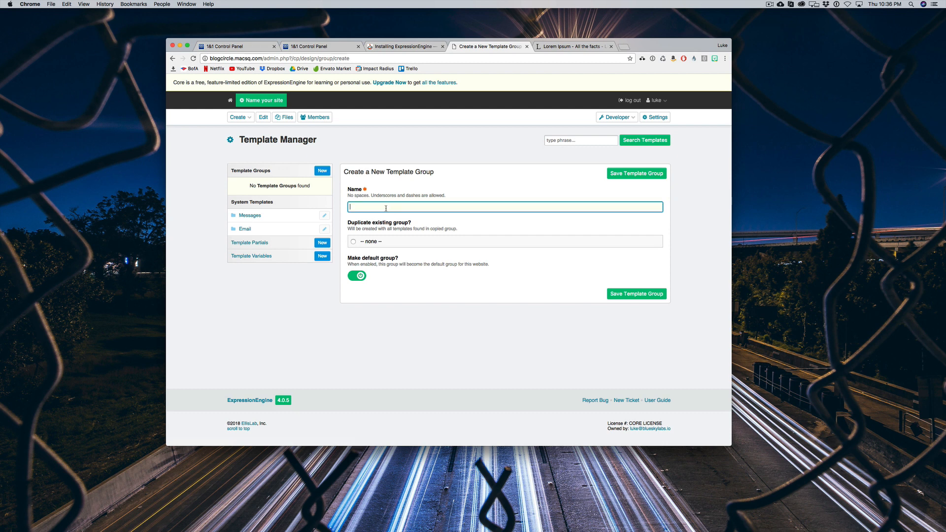
{"action": "type", "text": "blog_circle"}
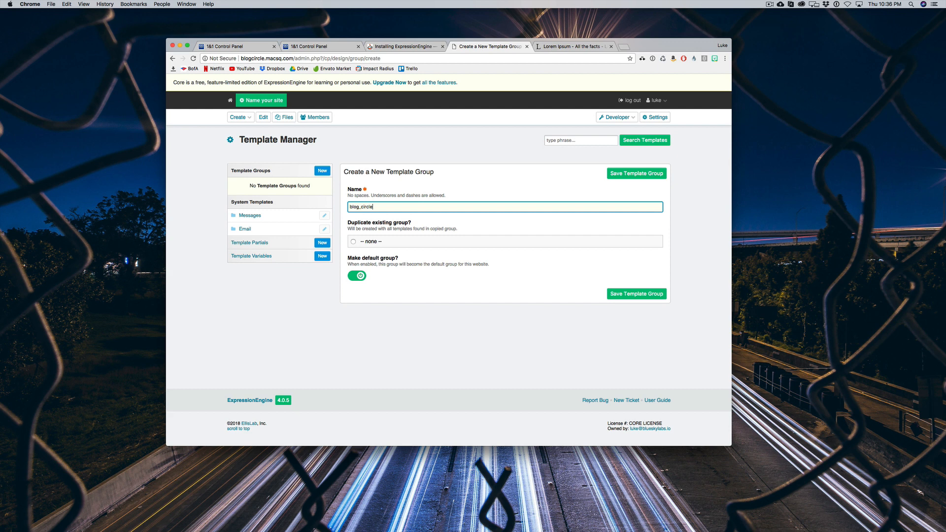
{"action": "left_click", "coordinate": [636, 174]}
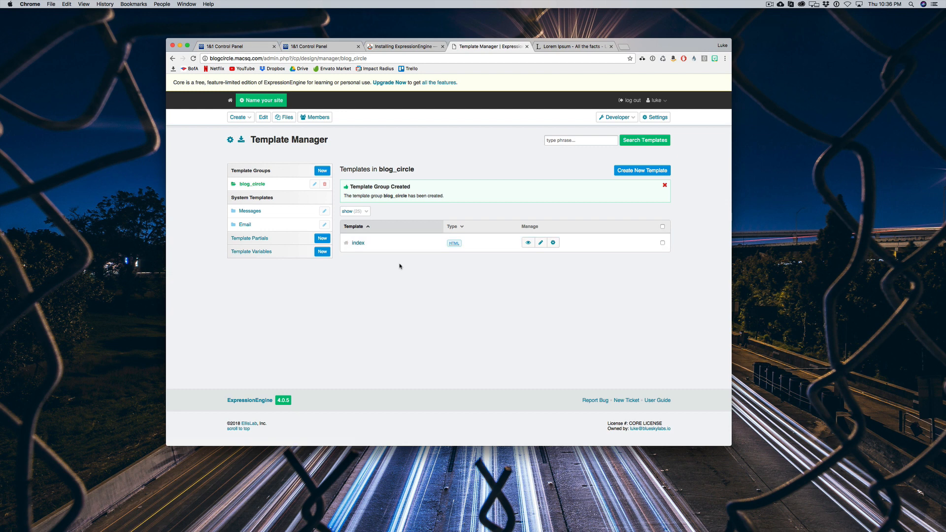
{"action": "mouse_move", "coordinate": [372, 255]}
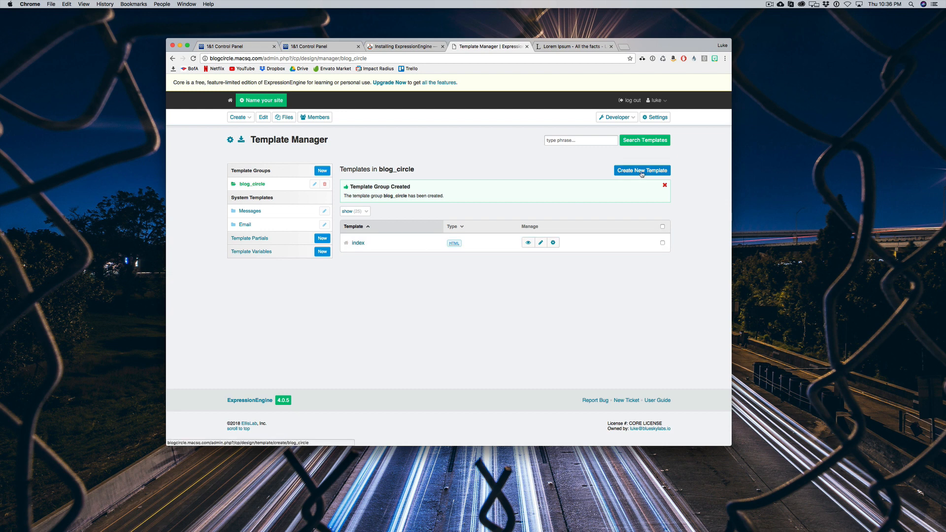
Step: Add an about_me template to the blog_circle group and save it
{"action": "left_click", "coordinate": [642, 171]}
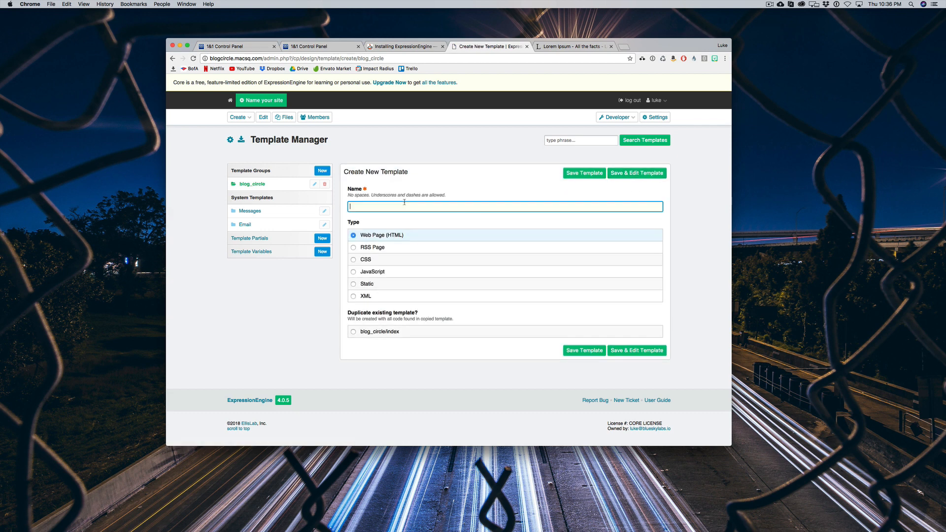
{"action": "type", "text": "about_me"}
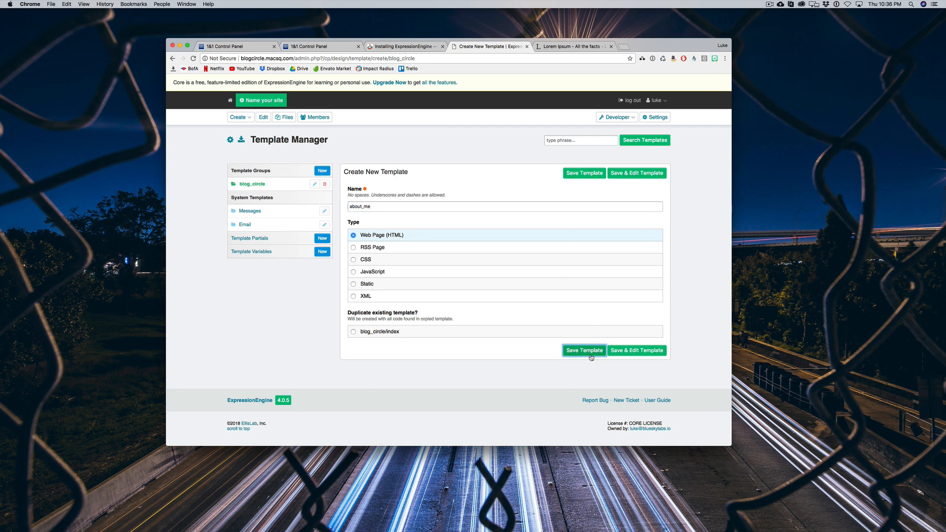
{"action": "left_click", "coordinate": [584, 351]}
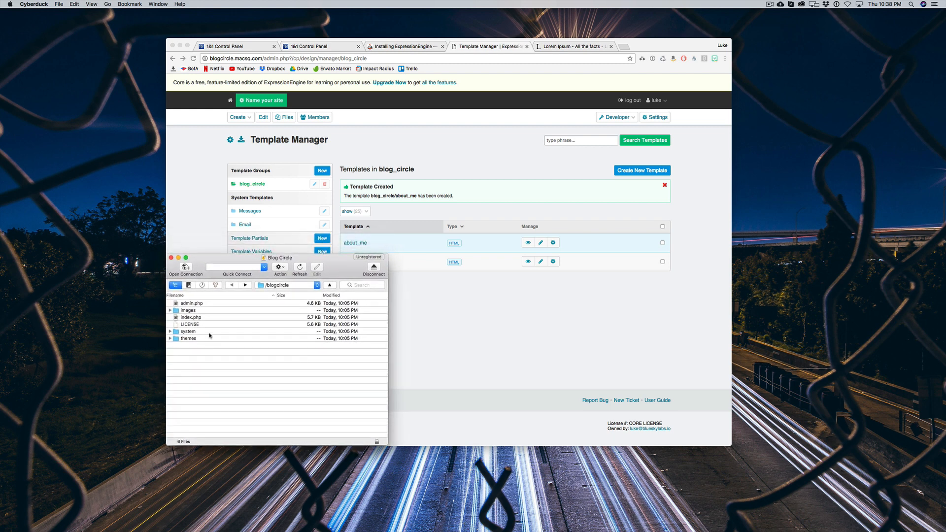
Step: Browse the server's templates folder and index.html, then the system/user folder in Cyberduck
{"action": "double_click", "coordinate": [189, 332]}
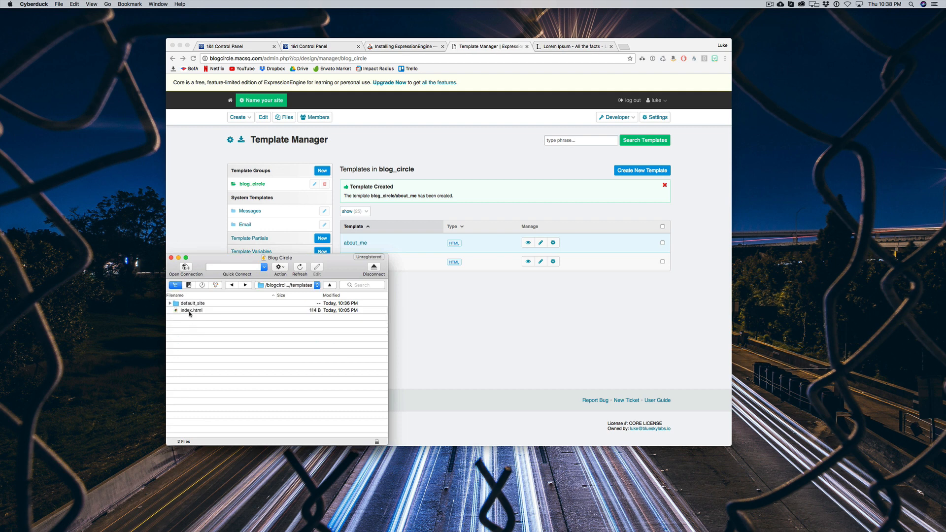
{"action": "double_click", "coordinate": [193, 303]}
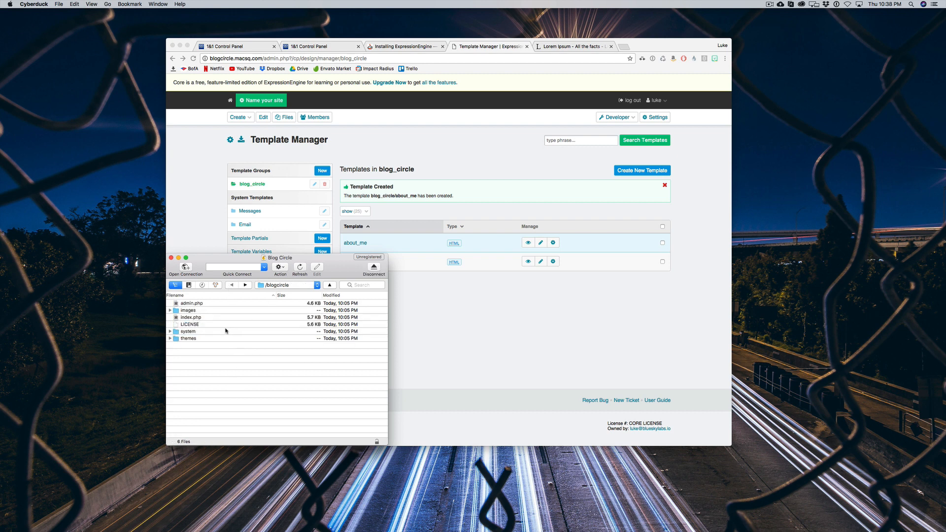
{"action": "double_click", "coordinate": [190, 331]}
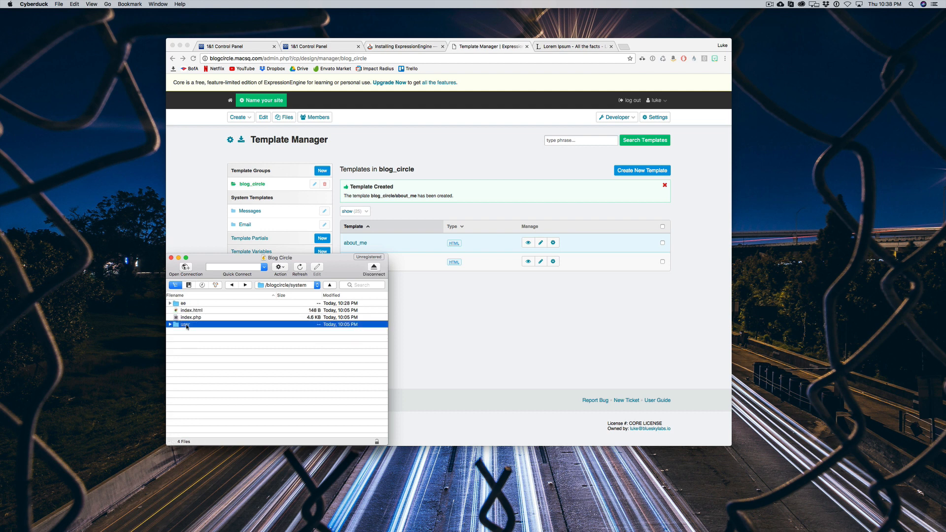
{"action": "double_click", "coordinate": [184, 324]}
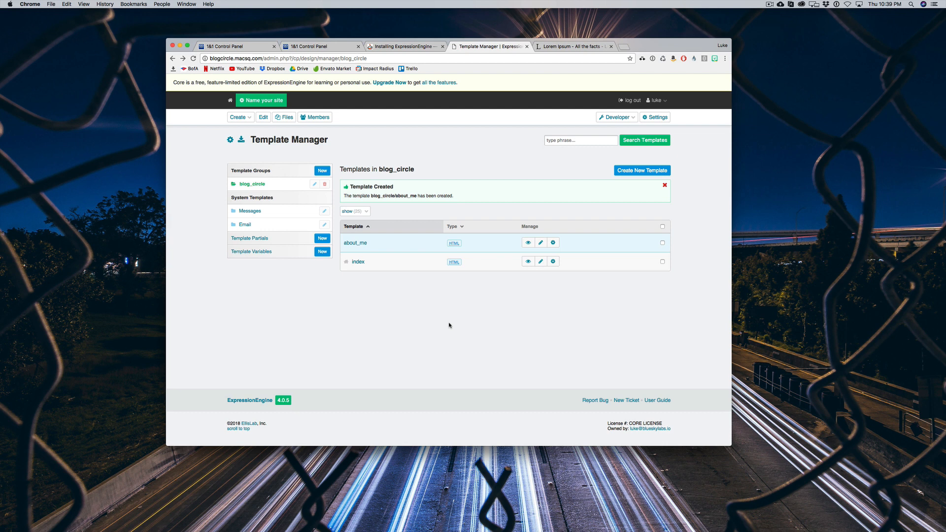
Step: Create and save two new blog_circle templates named header and footer
{"action": "left_click", "coordinate": [642, 170]}
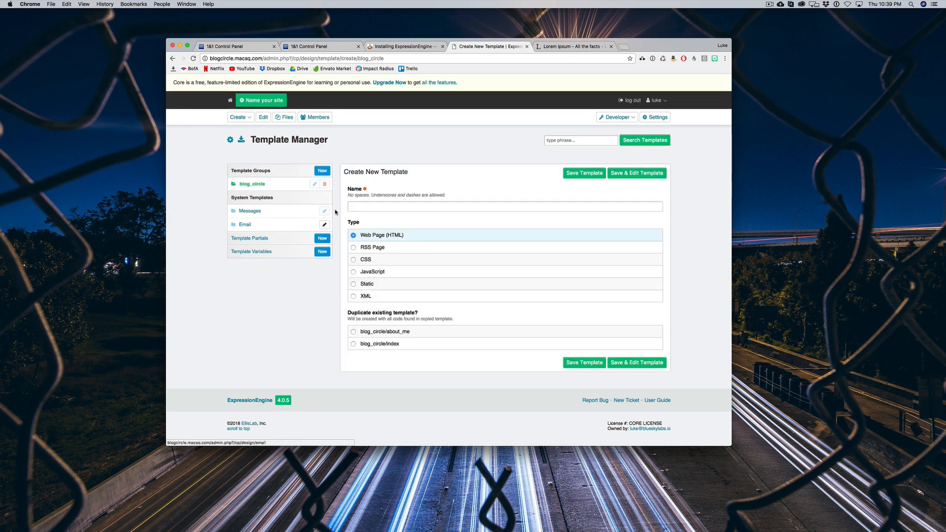
{"action": "type", "text": "header"}
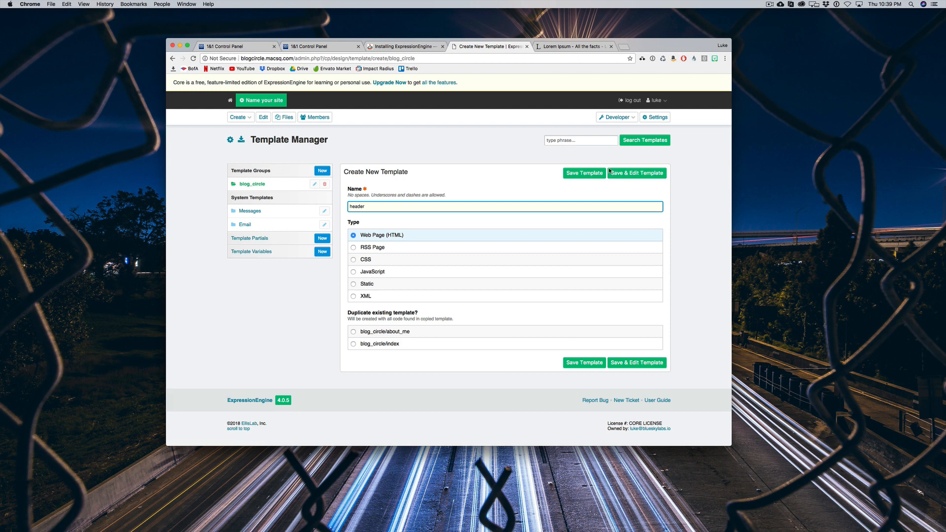
{"action": "left_click", "coordinate": [636, 173]}
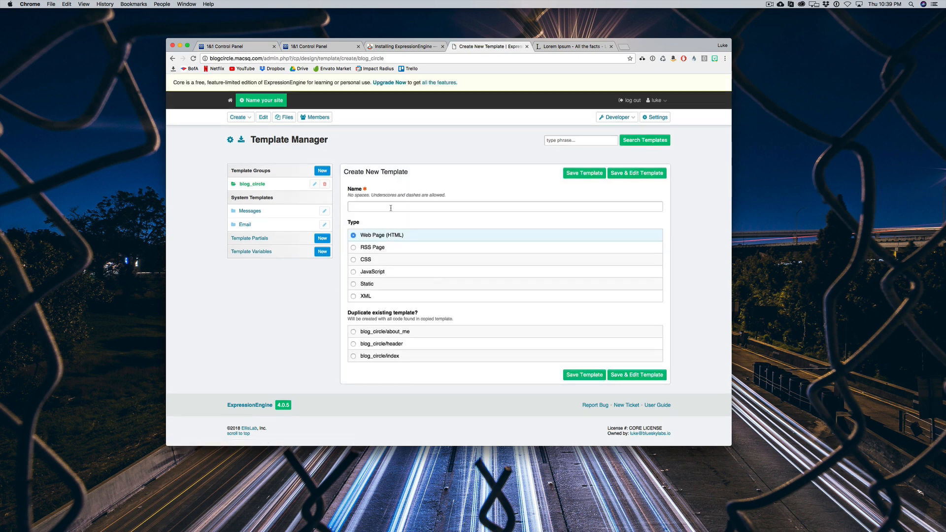
{"action": "type", "text": "footer"}
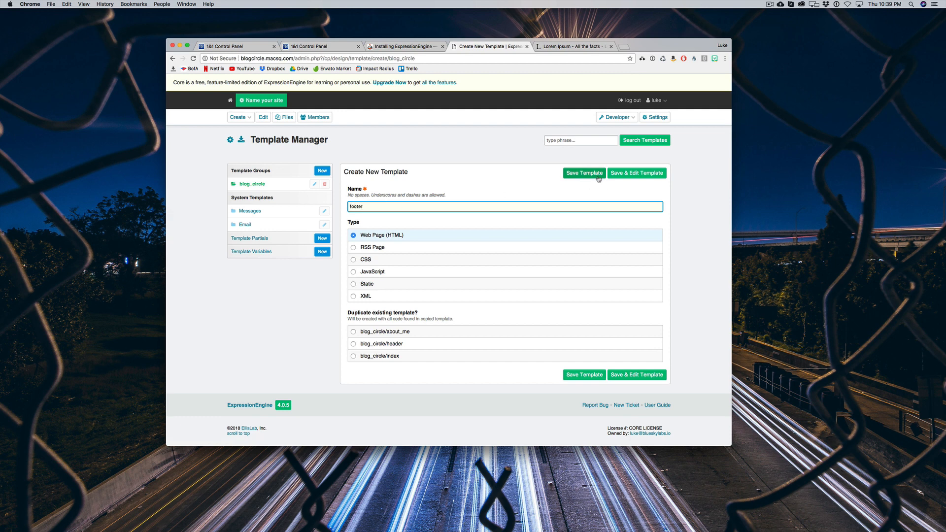
{"action": "left_click", "coordinate": [584, 174]}
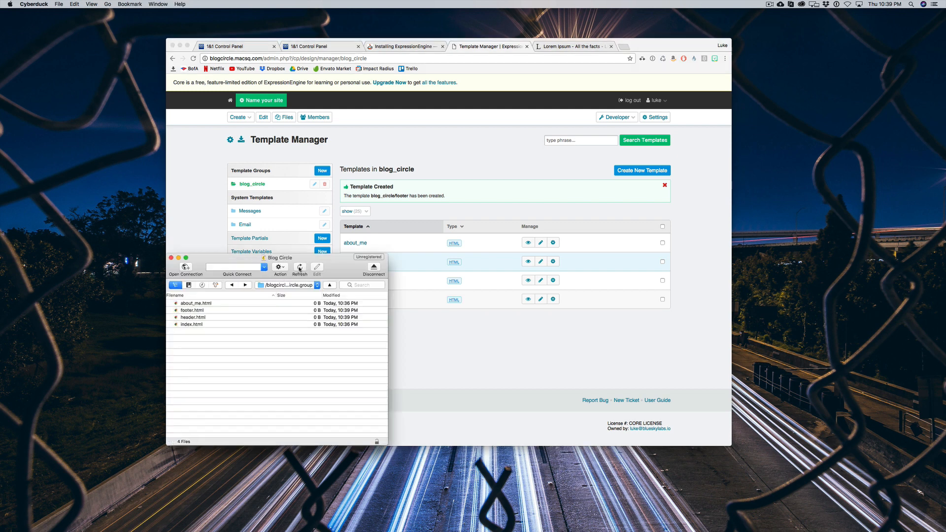
Step: Paste the Channel Entries Tag docs example into index.html and set its channel to blog
{"action": "left_click", "coordinate": [192, 325]}
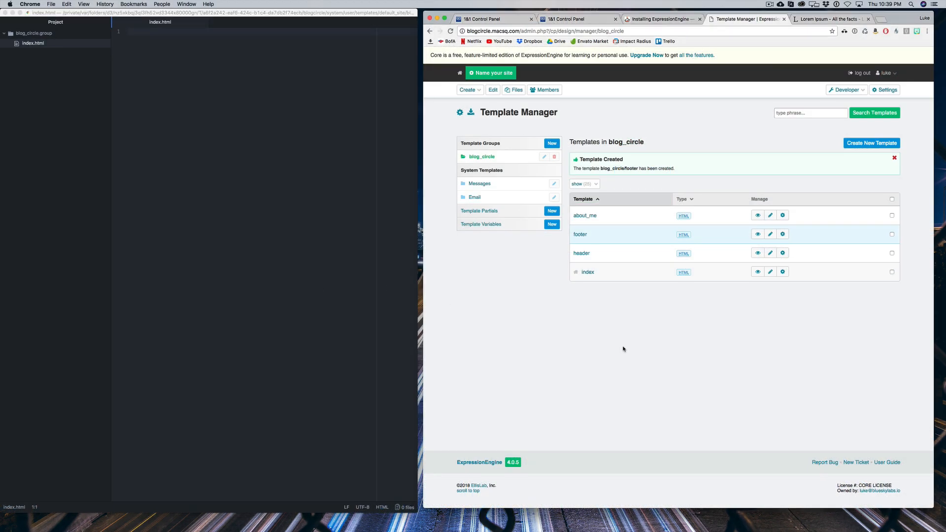
{"action": "mouse_move", "coordinate": [655, 220]}
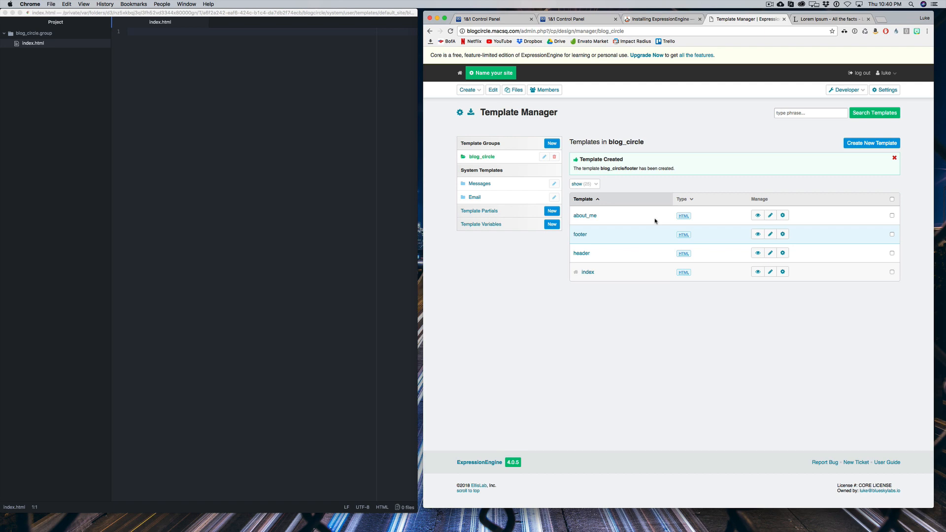
{"action": "left_click", "coordinate": [661, 18]}
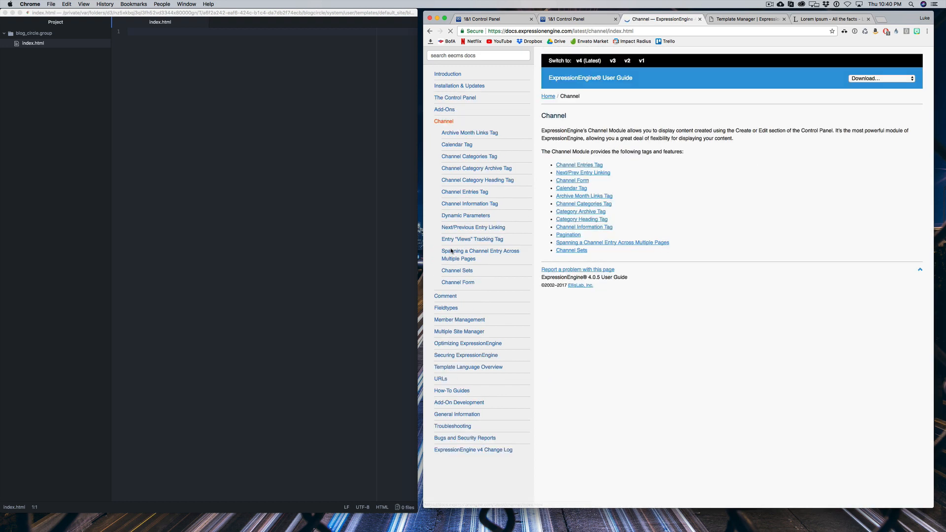
{"action": "left_click", "coordinate": [464, 192]}
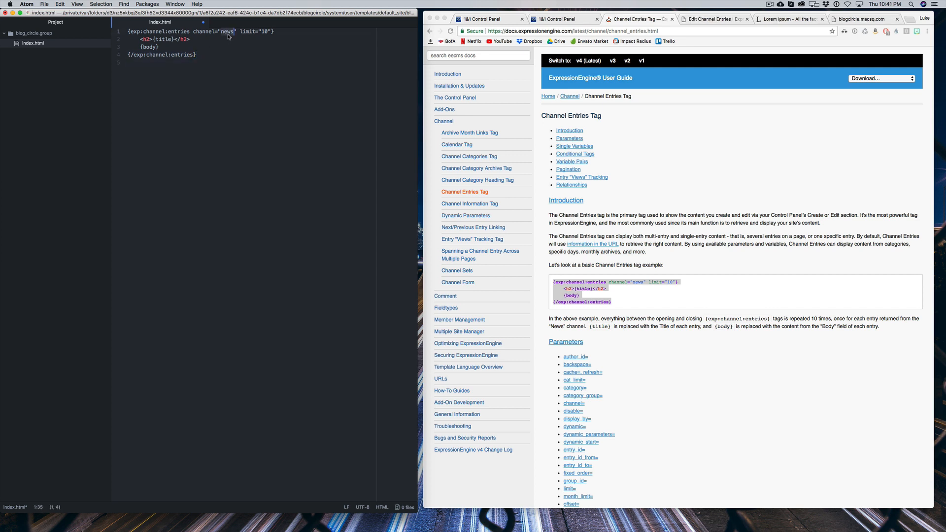
{"action": "type", "text": "blog"}
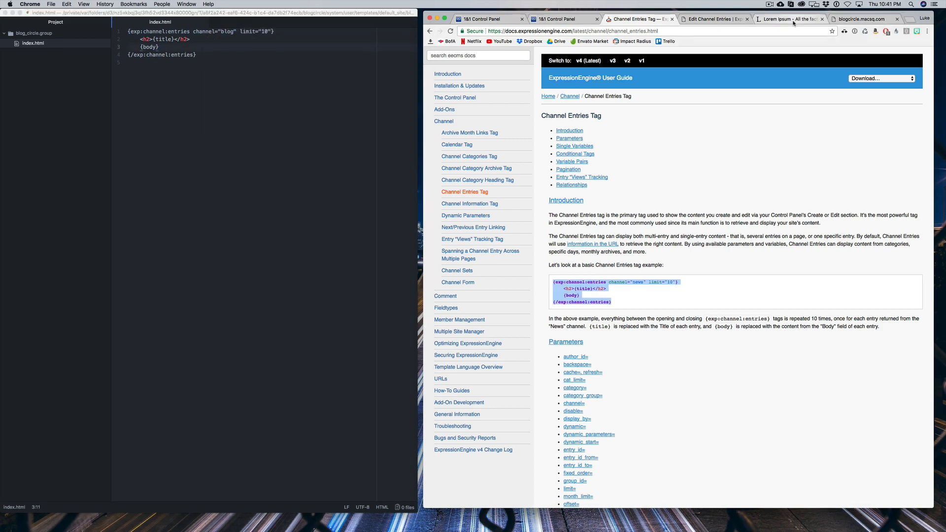
{"action": "left_click", "coordinate": [864, 19]}
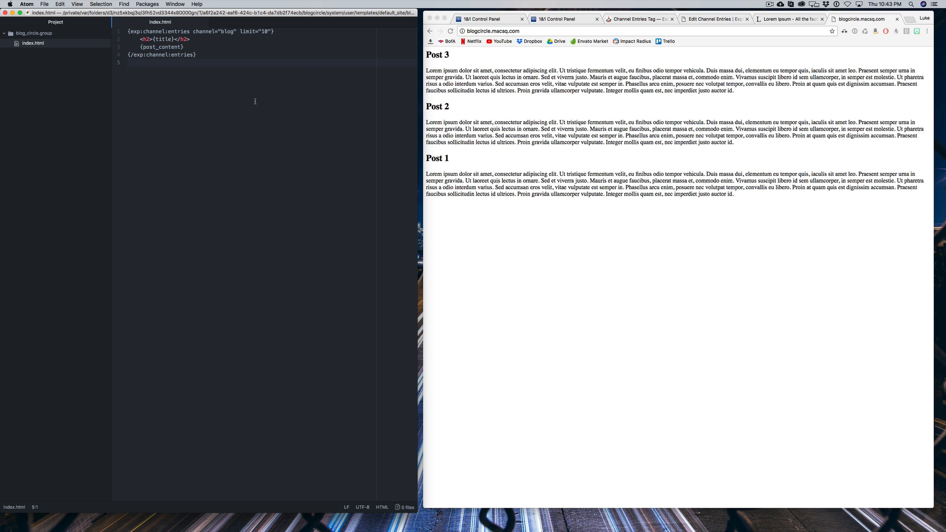
Step: Output {post_content} in the index loop so Posts 3, 2 and 1 render with full text
{"action": "left_click", "coordinate": [127, 63]}
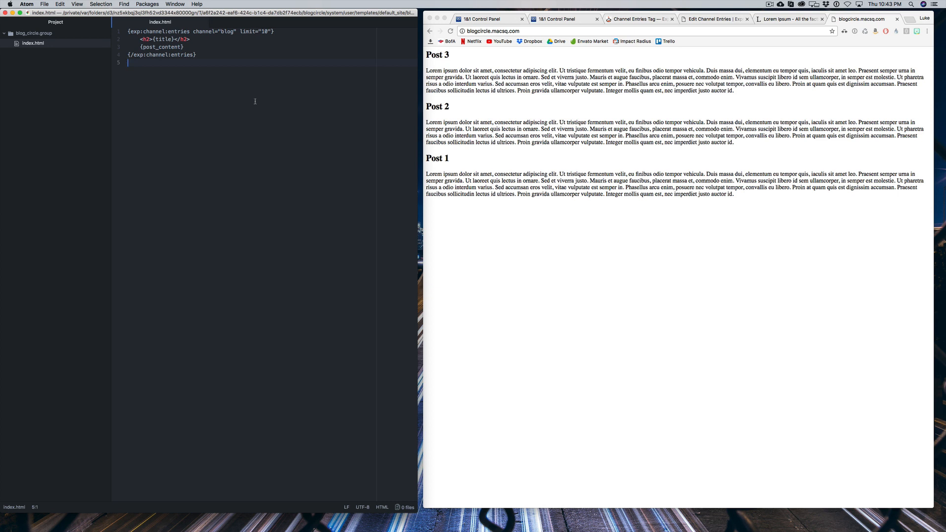